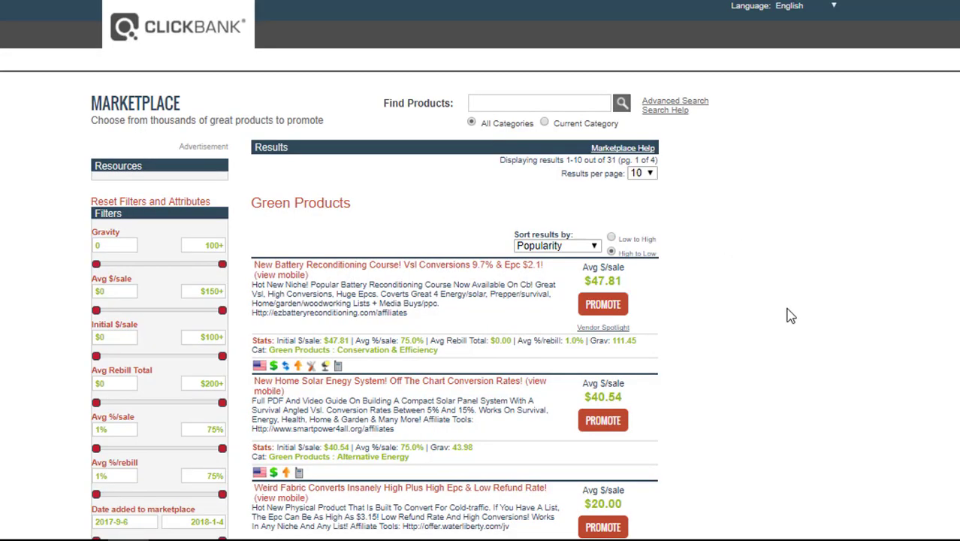
{"action": "mouse_move", "coordinate": [855, 311]}
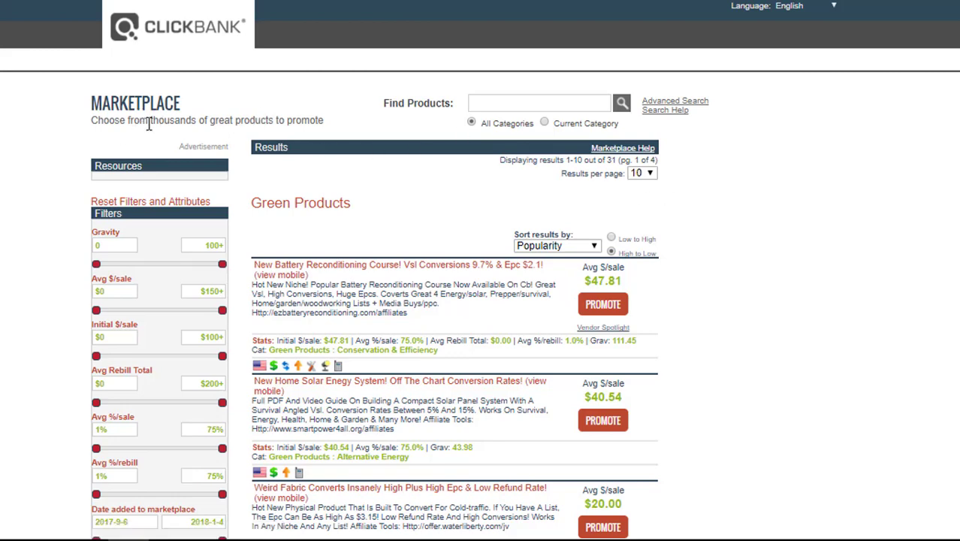
{"action": "mouse_move", "coordinate": [820, 207]}
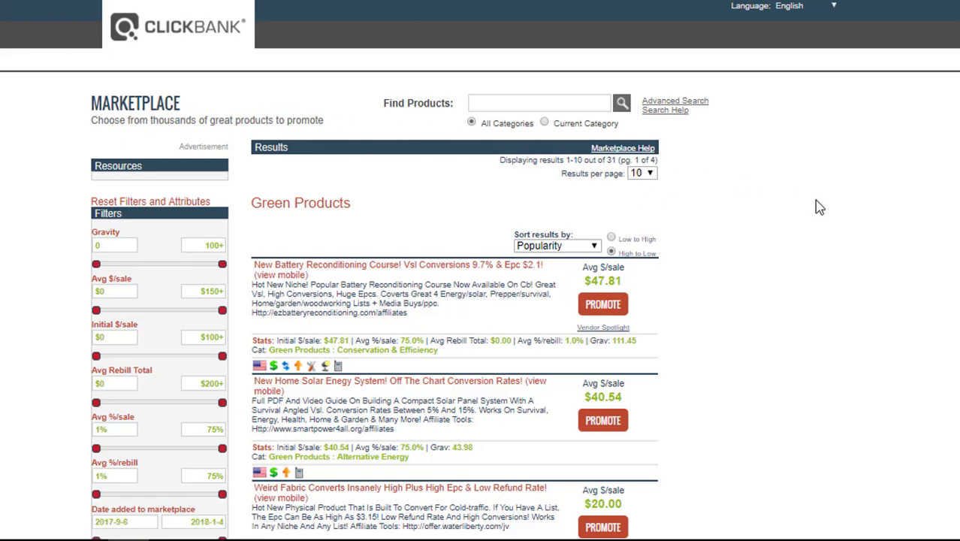
Scroll the Green Products results and keep them sorted by Popularity
{"action": "scroll", "scroll_direction": "down", "scroll_amount": 3}
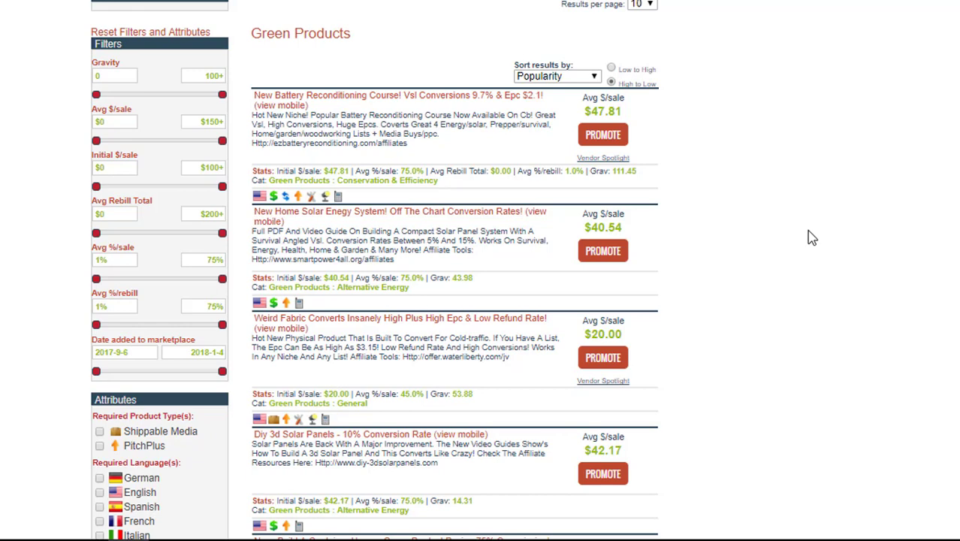
{"action": "mouse_move", "coordinate": [465, 211]}
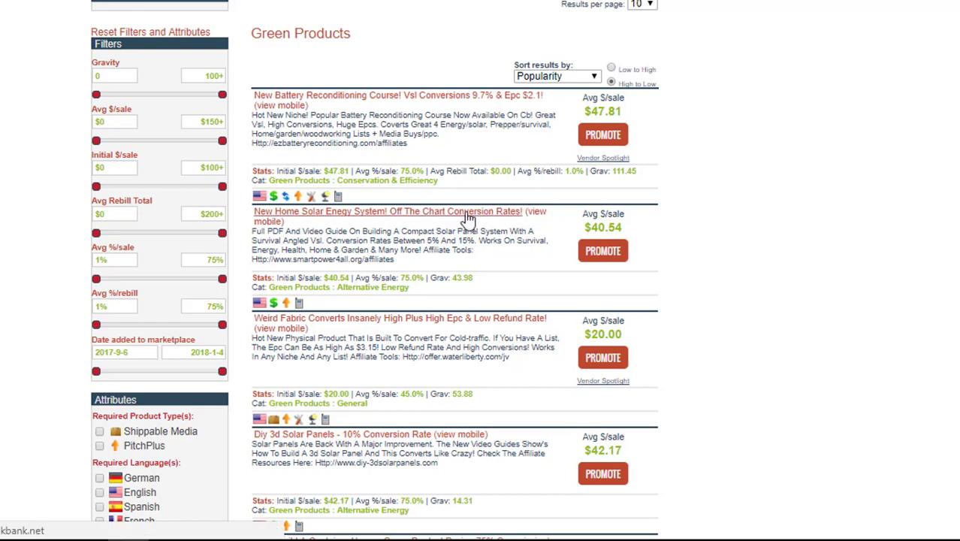
{"action": "scroll", "scroll_direction": "down", "scroll_amount": 3}
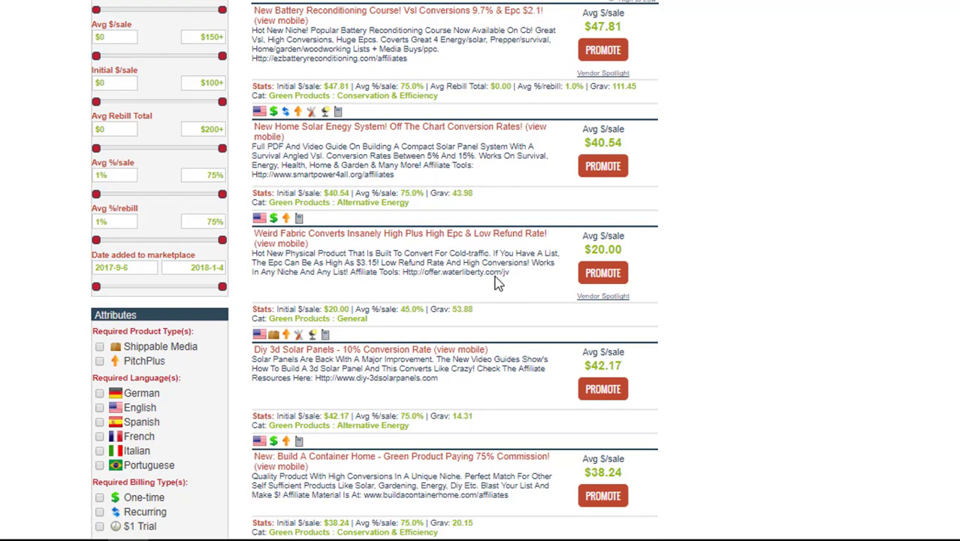
{"action": "mouse_move", "coordinate": [460, 349]}
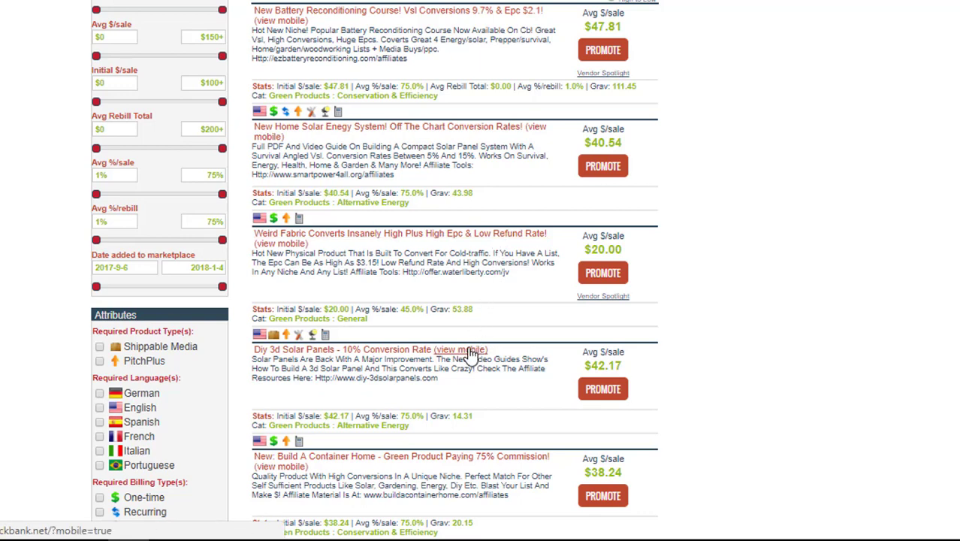
{"action": "mouse_move", "coordinate": [458, 243]}
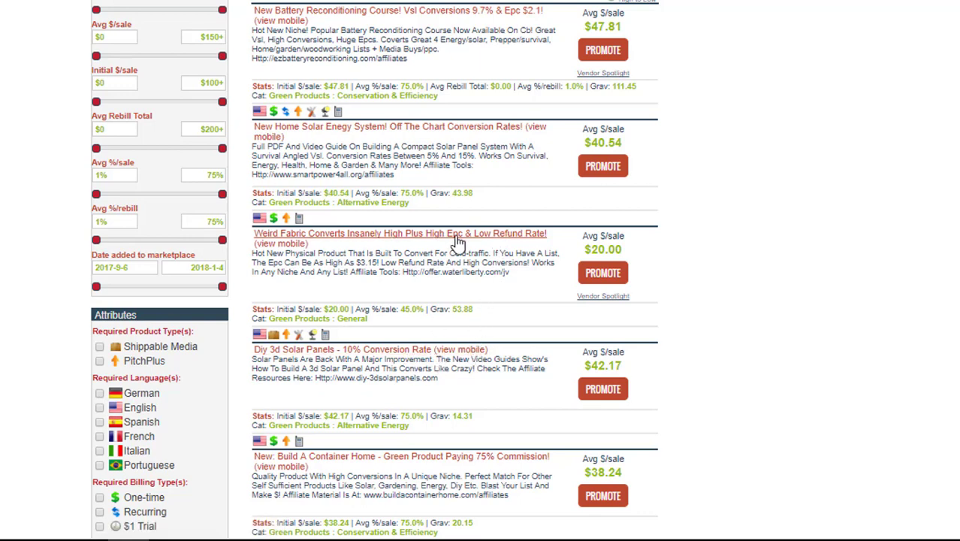
{"action": "mouse_move", "coordinate": [257, 291]}
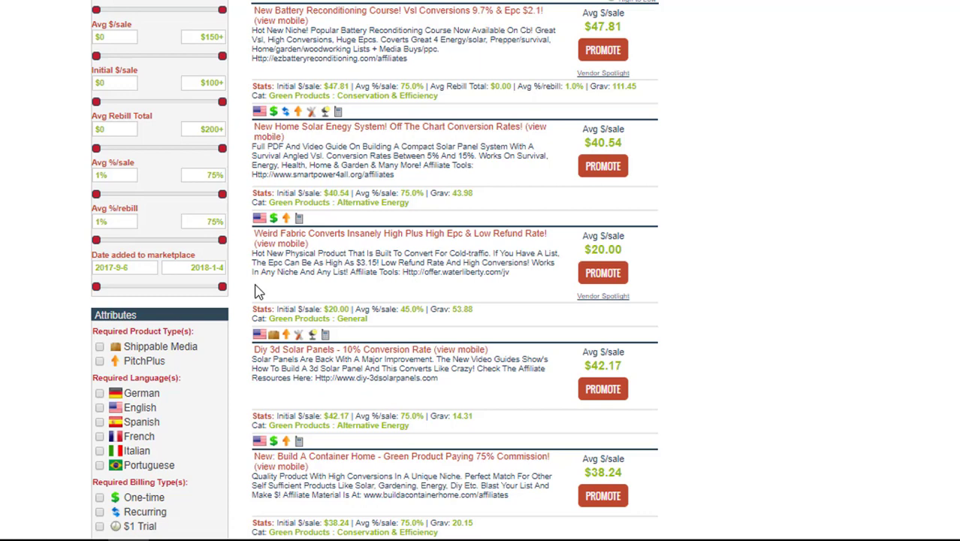
{"action": "mouse_move", "coordinate": [416, 238]}
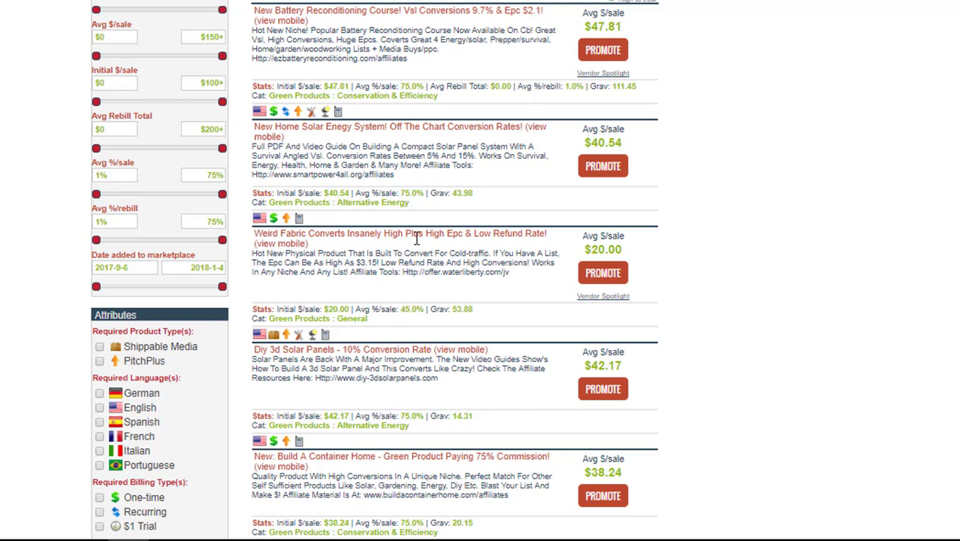
{"action": "mouse_move", "coordinate": [347, 233]}
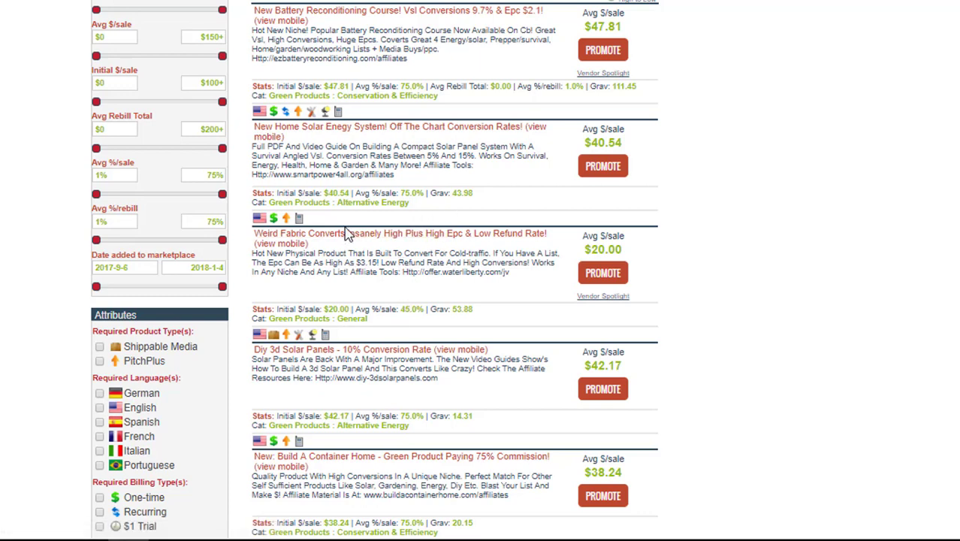
{"action": "mouse_move", "coordinate": [341, 210]}
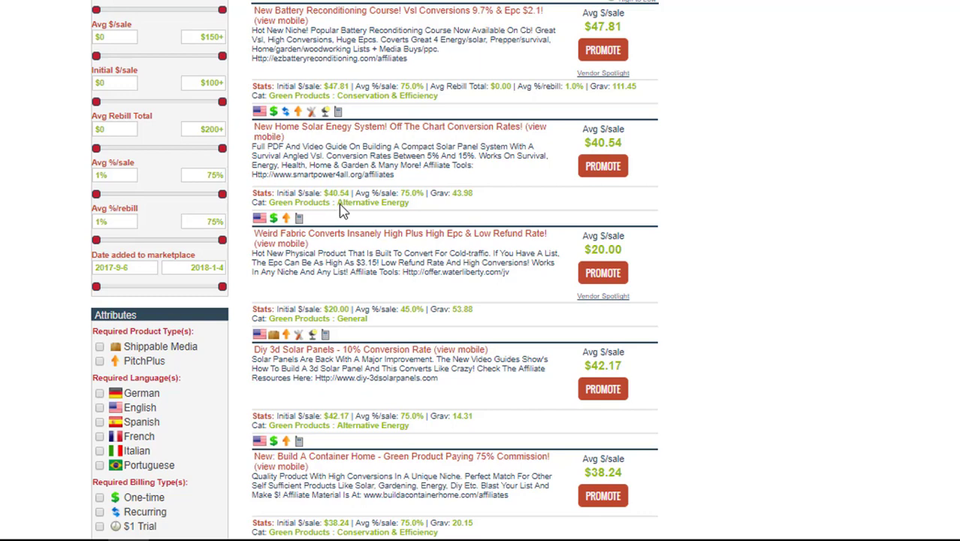
{"action": "mouse_move", "coordinate": [439, 205]}
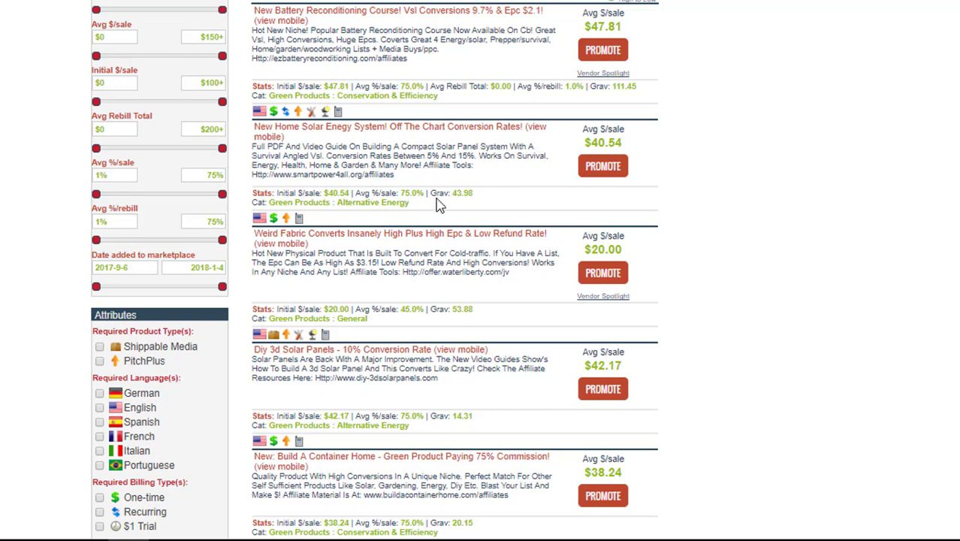
{"action": "mouse_move", "coordinate": [532, 197]}
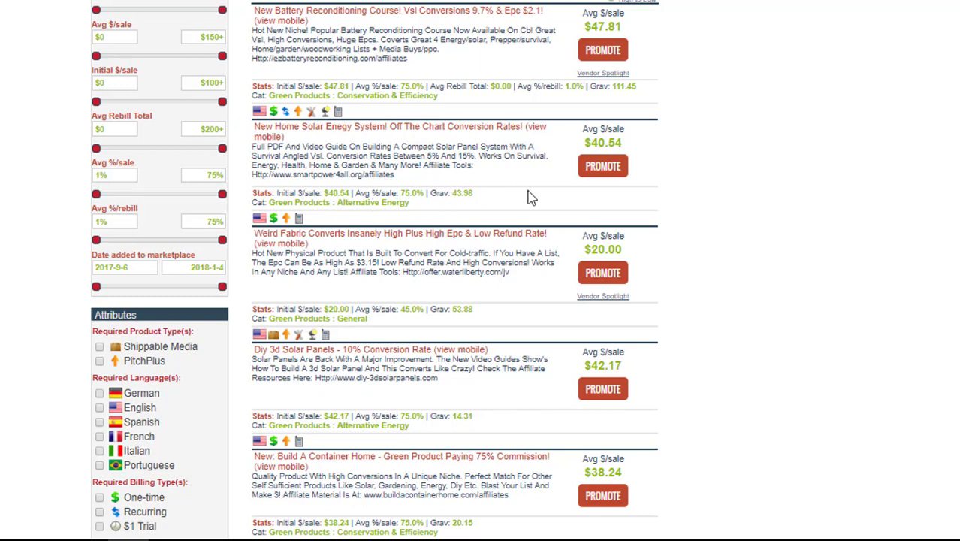
{"action": "mouse_move", "coordinate": [753, 217]}
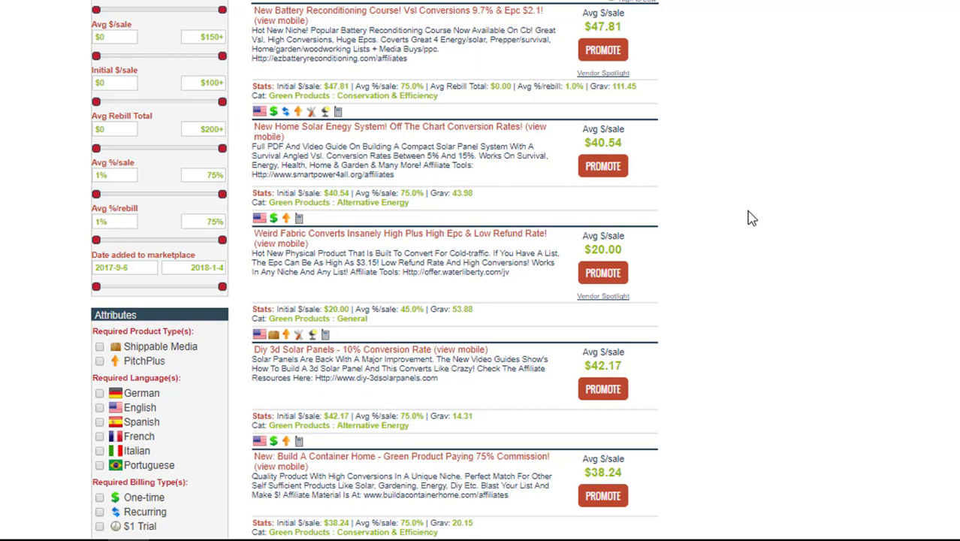
{"action": "scroll", "scroll_direction": "up", "scroll_amount": 3}
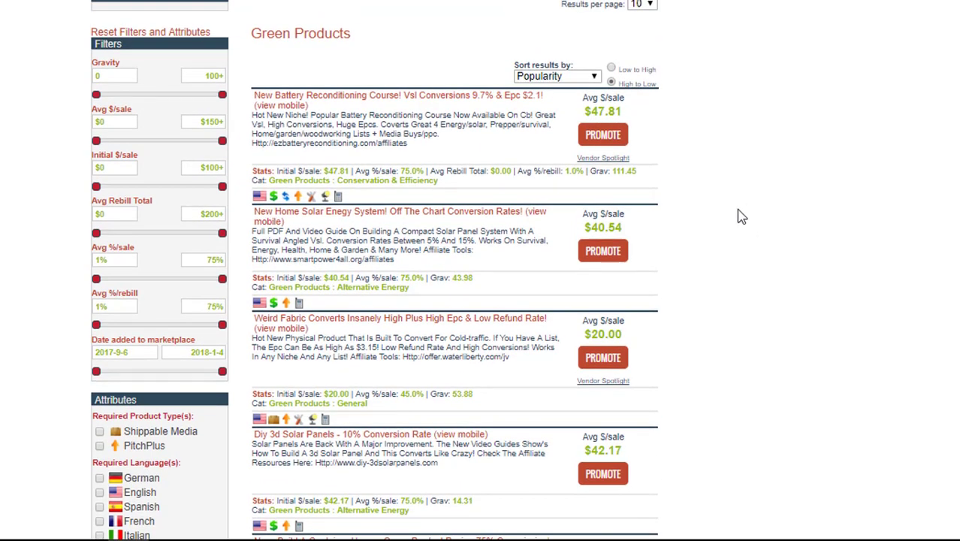
{"action": "mouse_move", "coordinate": [638, 194]}
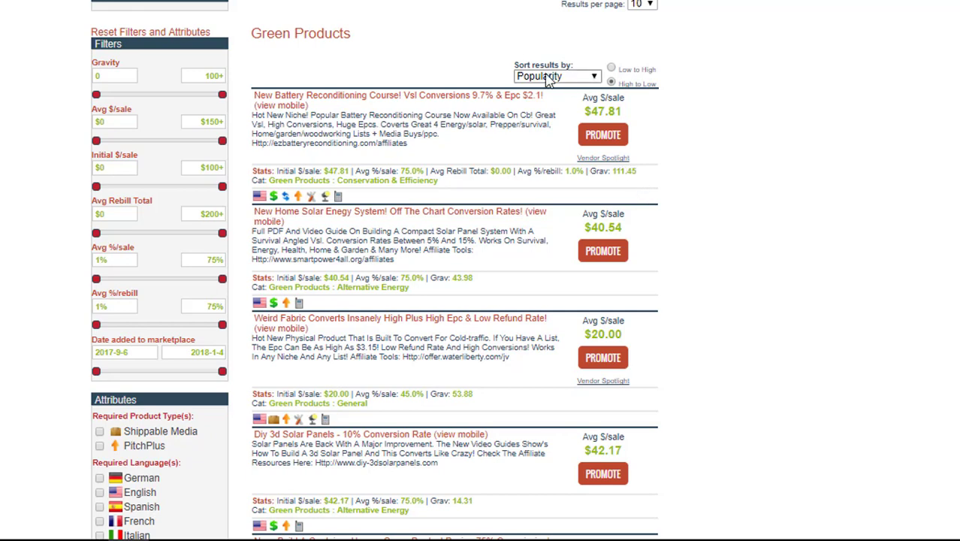
{"action": "left_click", "coordinate": [556, 75]}
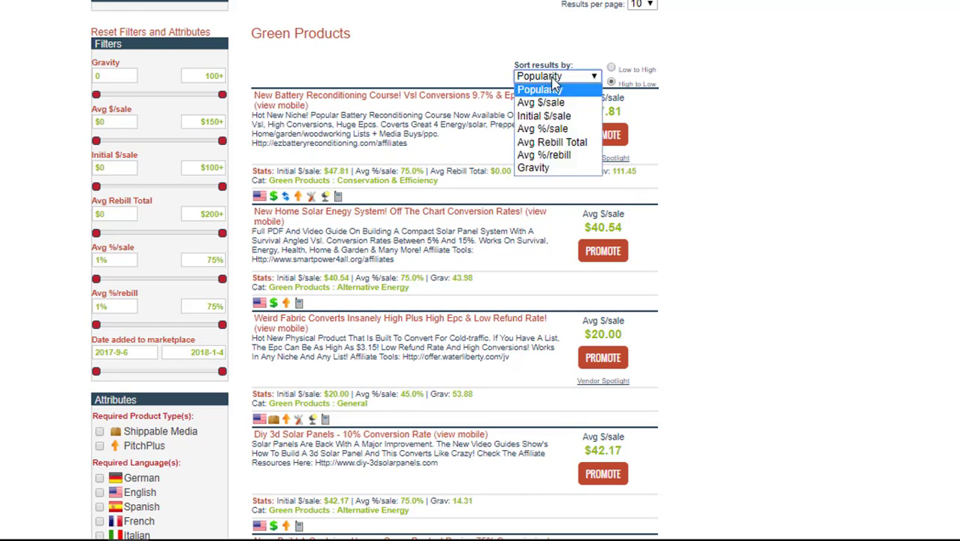
{"action": "left_click", "coordinate": [538, 89]}
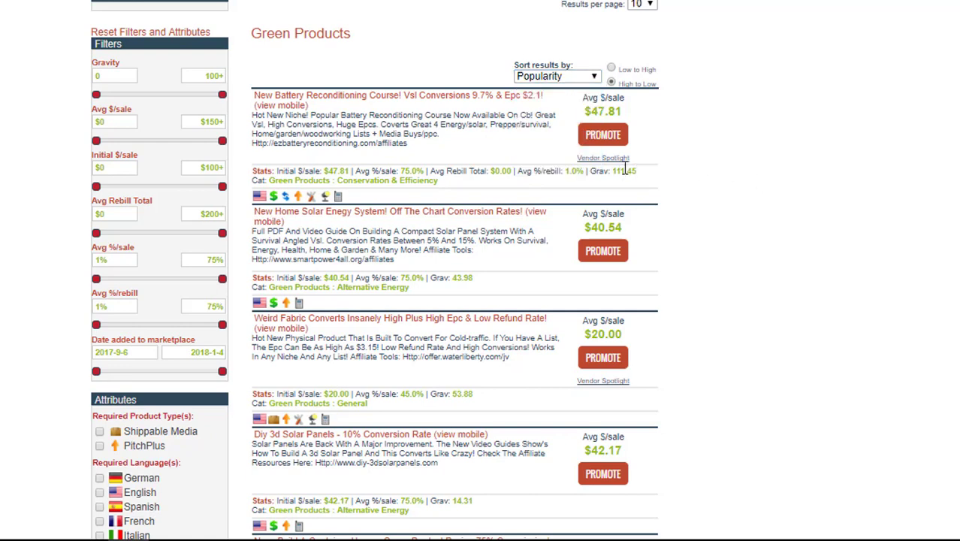
{"action": "mouse_move", "coordinate": [428, 196]}
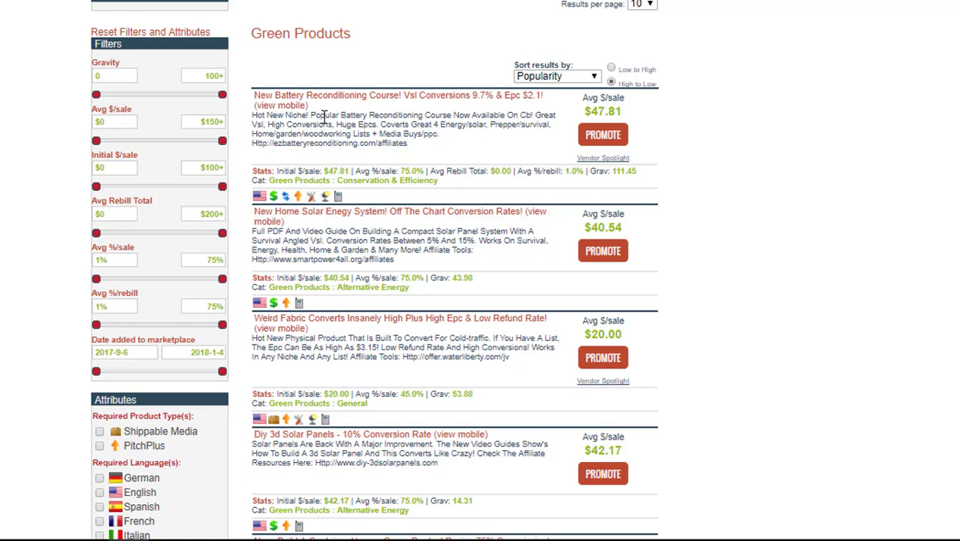
{"action": "mouse_move", "coordinate": [605, 139]}
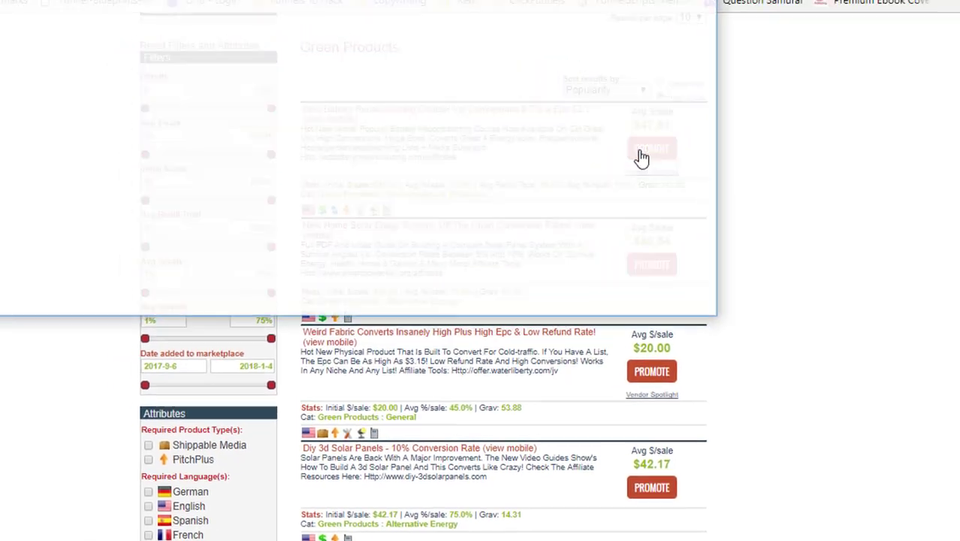
Start promoting the Battery Reconditioning Course and copy its EZBATTERY affiliate page address
{"action": "left_click", "coordinate": [650, 148]}
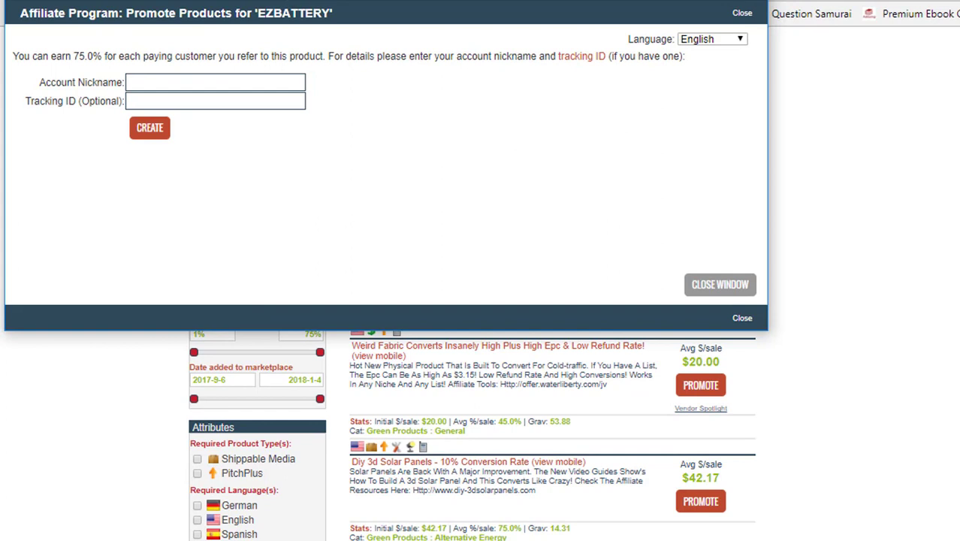
{"action": "mouse_move", "coordinate": [347, 190]}
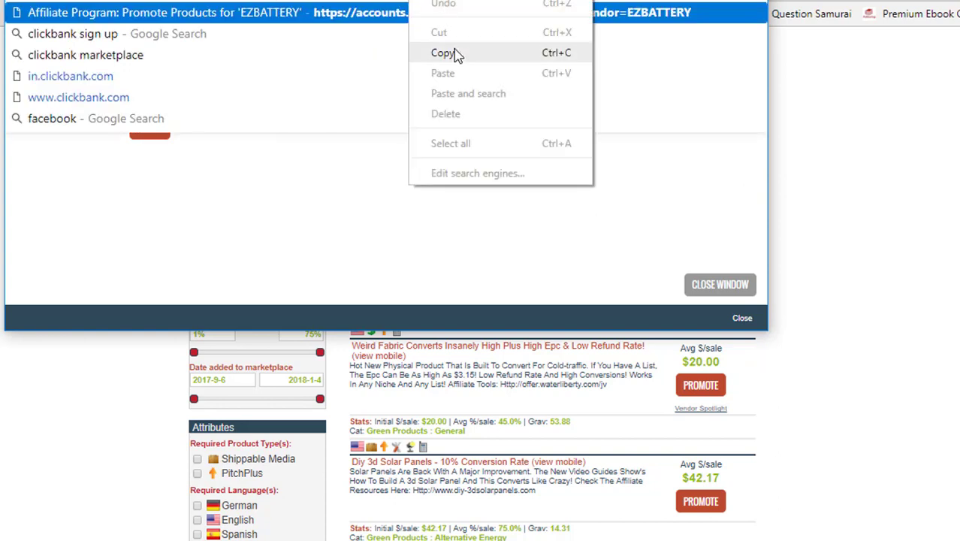
{"action": "left_click", "coordinate": [443, 52]}
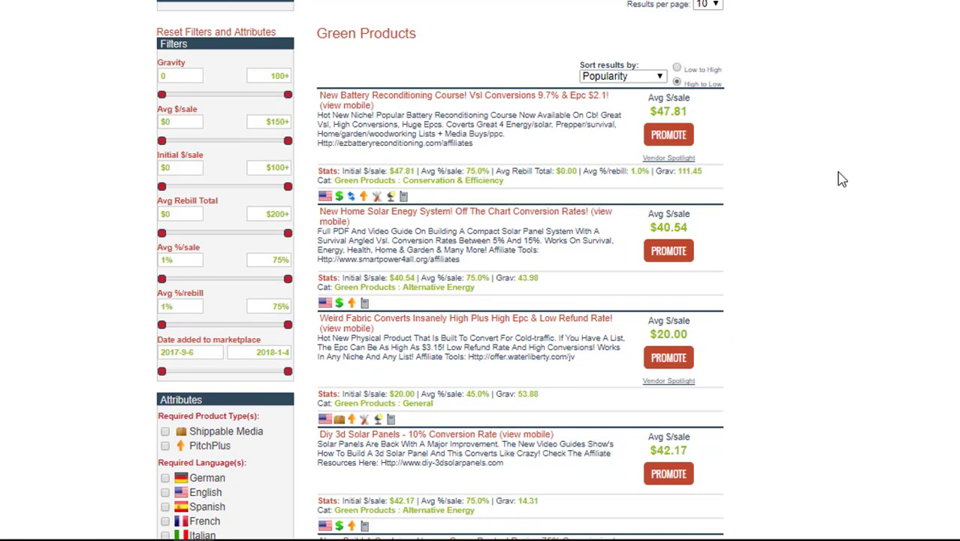
{"action": "mouse_move", "coordinate": [864, 188]}
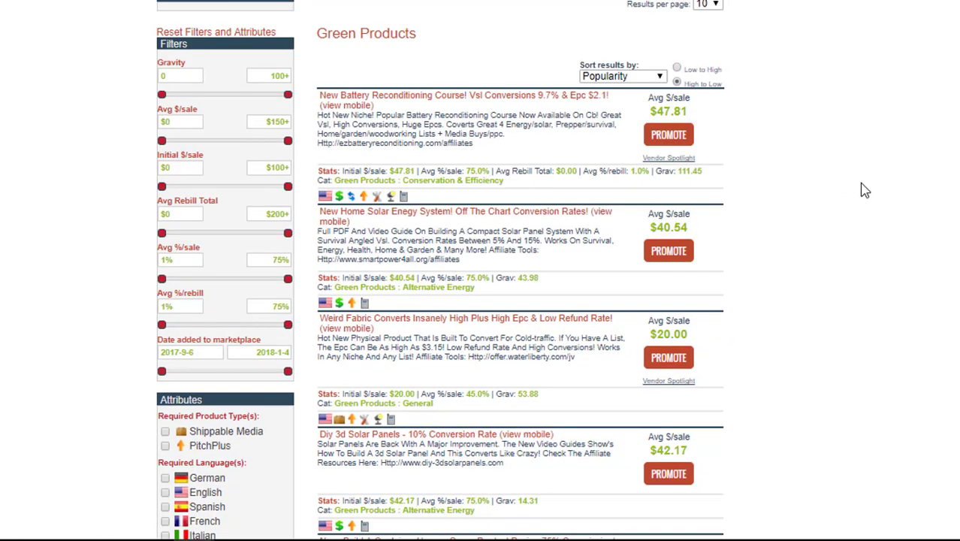
{"action": "mouse_move", "coordinate": [530, 6]}
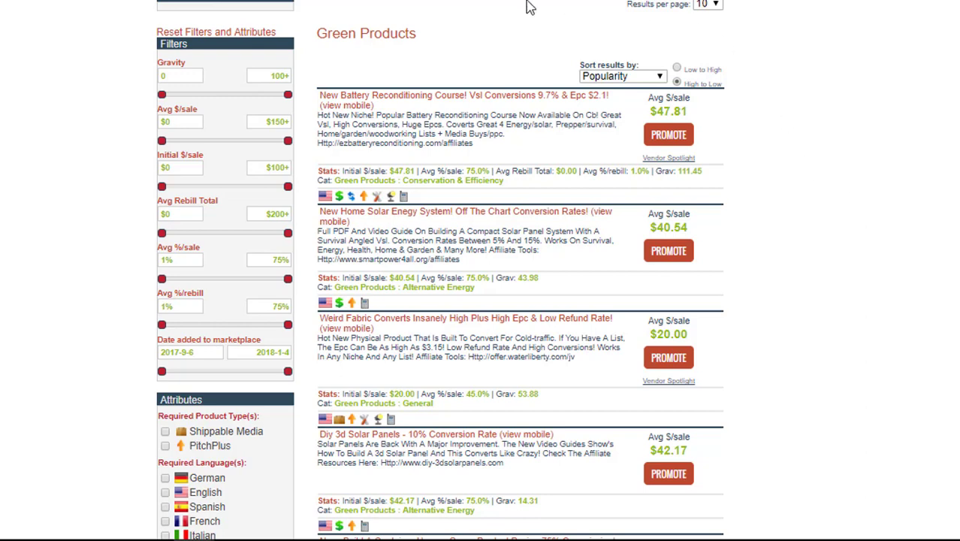
{"action": "mouse_move", "coordinate": [413, 97]}
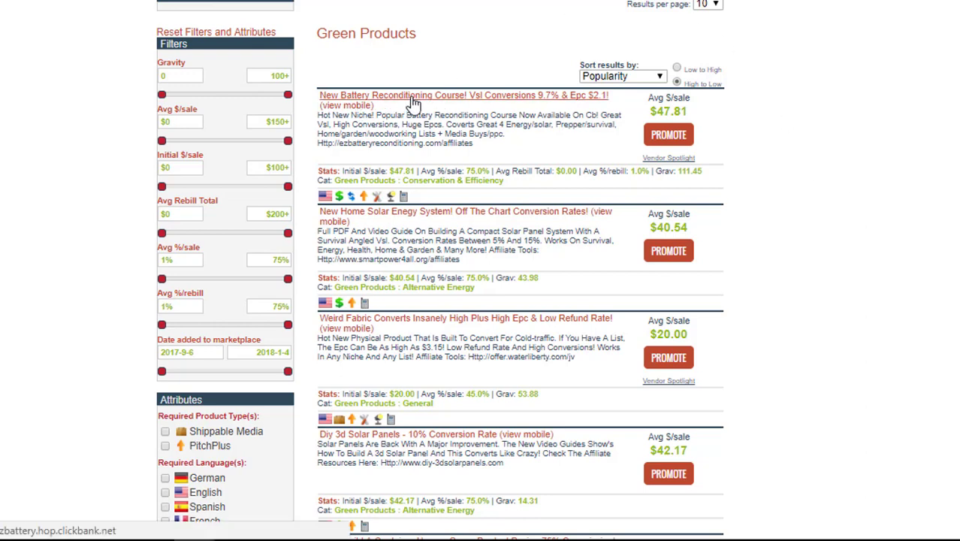
{"action": "mouse_move", "coordinate": [777, 115]}
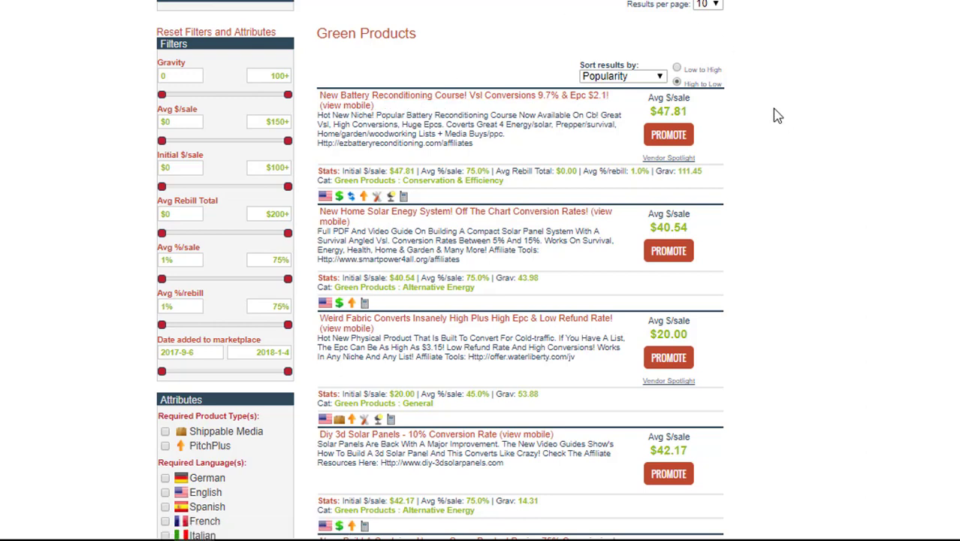
{"action": "mouse_move", "coordinate": [479, 174]}
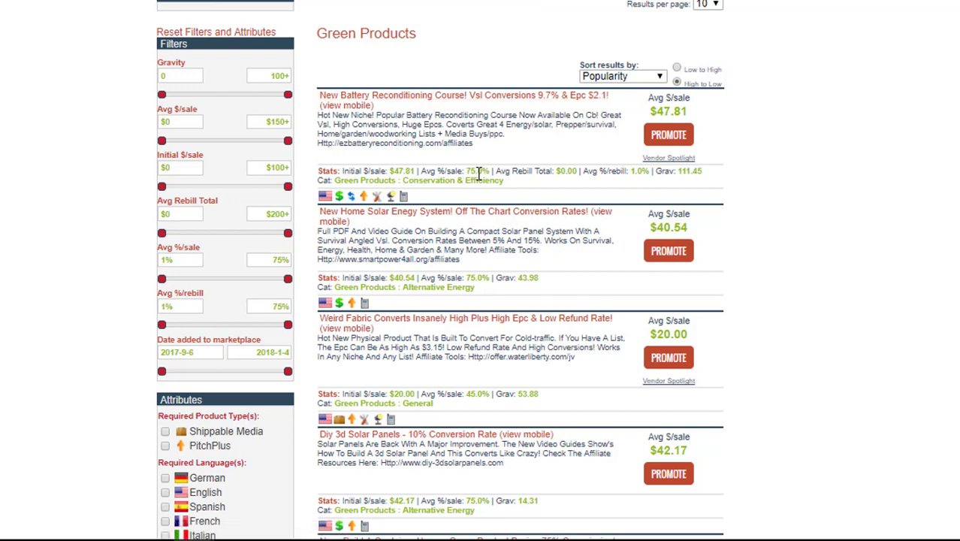
{"action": "mouse_move", "coordinate": [820, 182]}
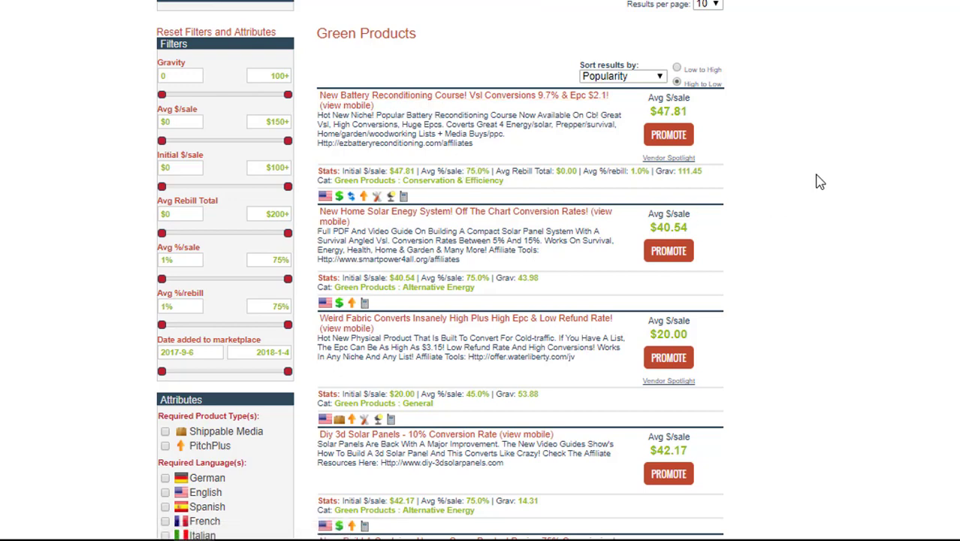
{"action": "mouse_move", "coordinate": [849, 121]}
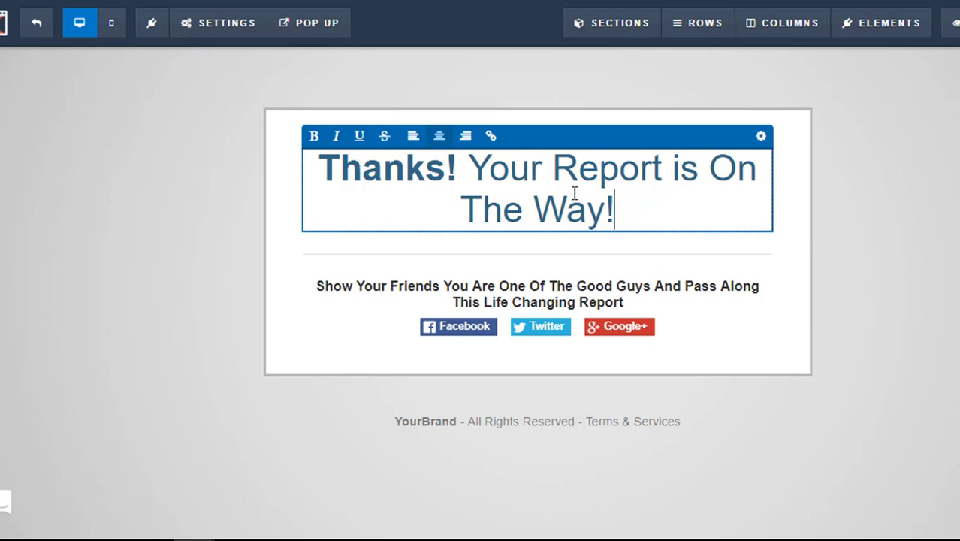
{"action": "mouse_move", "coordinate": [522, 208]}
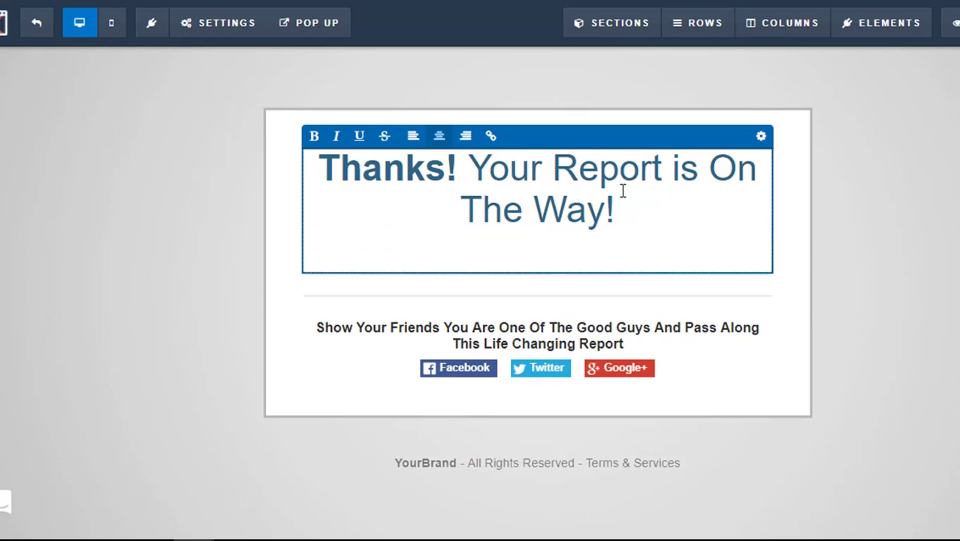
Add the headline line 'Here's The Secret To Reconditioning Batteries That BIG Companies Don't Want You To Know...'
{"action": "type", "text": "Here's The"}
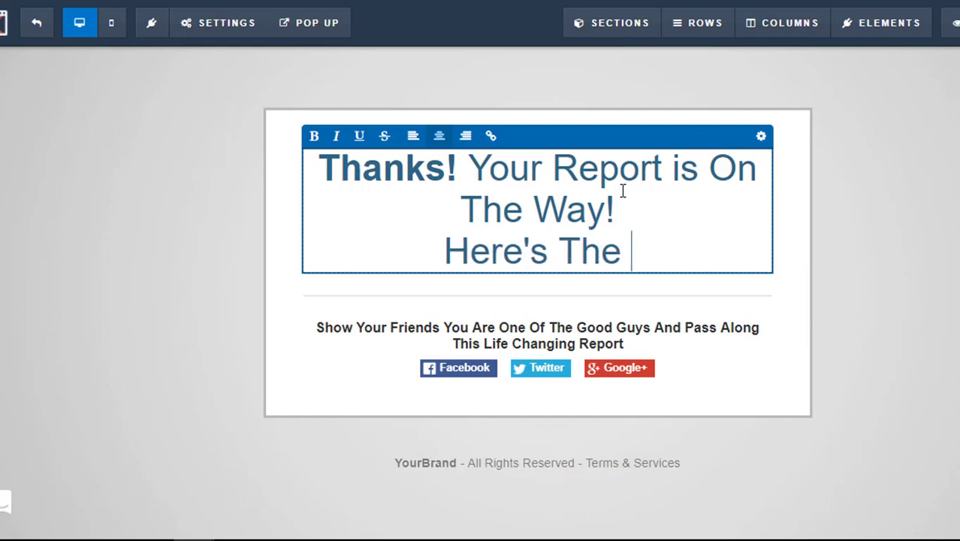
{"action": "type", "text": "Secret To Recondition"}
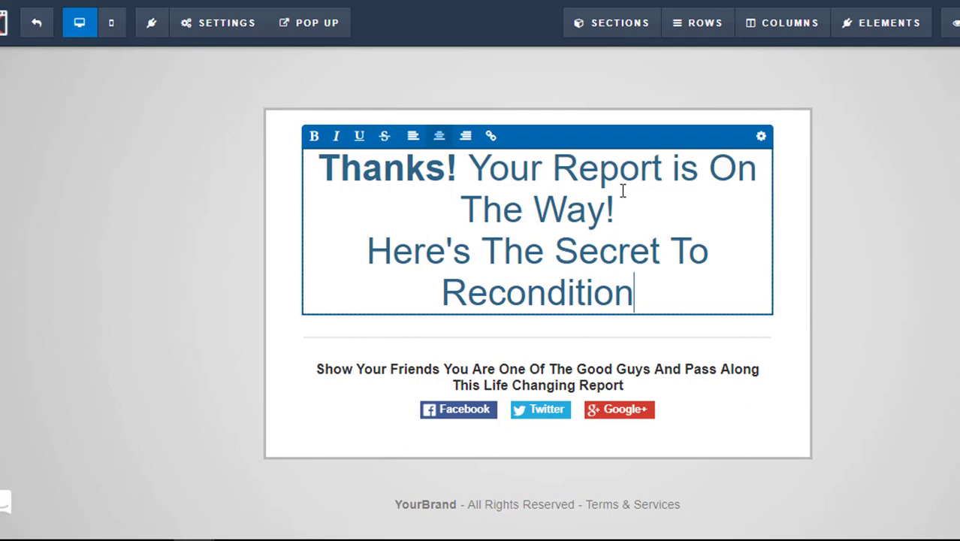
{"action": "type", "text": "ing Batterie"}
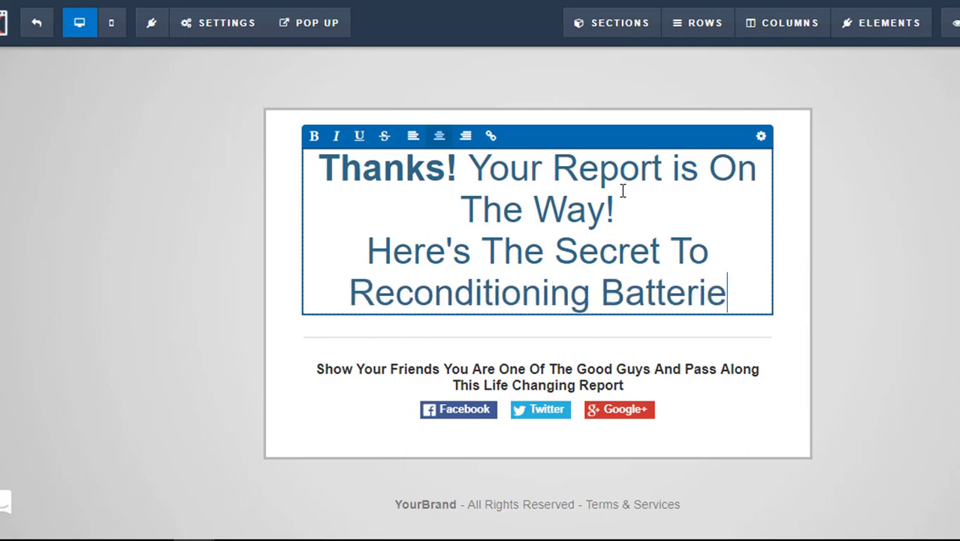
{"action": "type", "text": "s That Bl"}
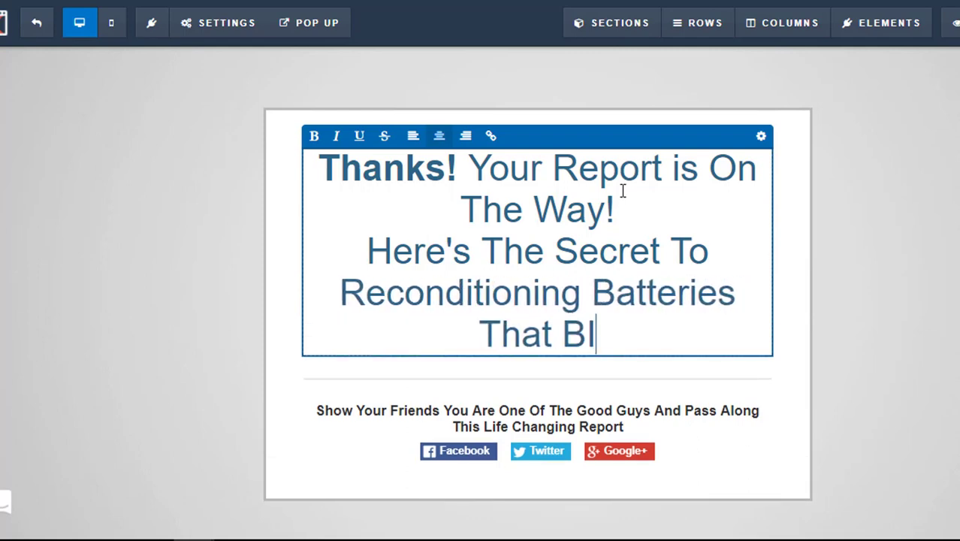
{"action": "type", "text": "G Co"}
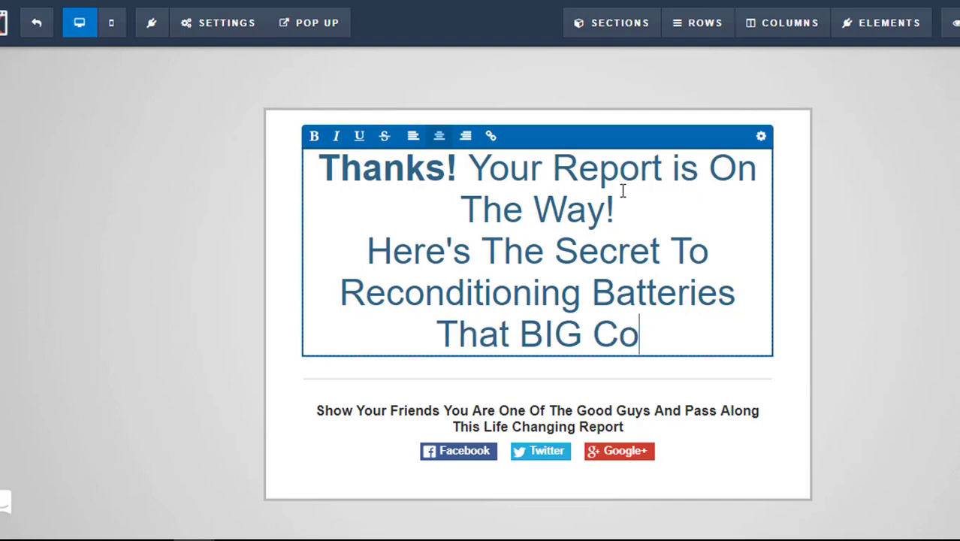
{"action": "type", "text": "mpanies Don"}
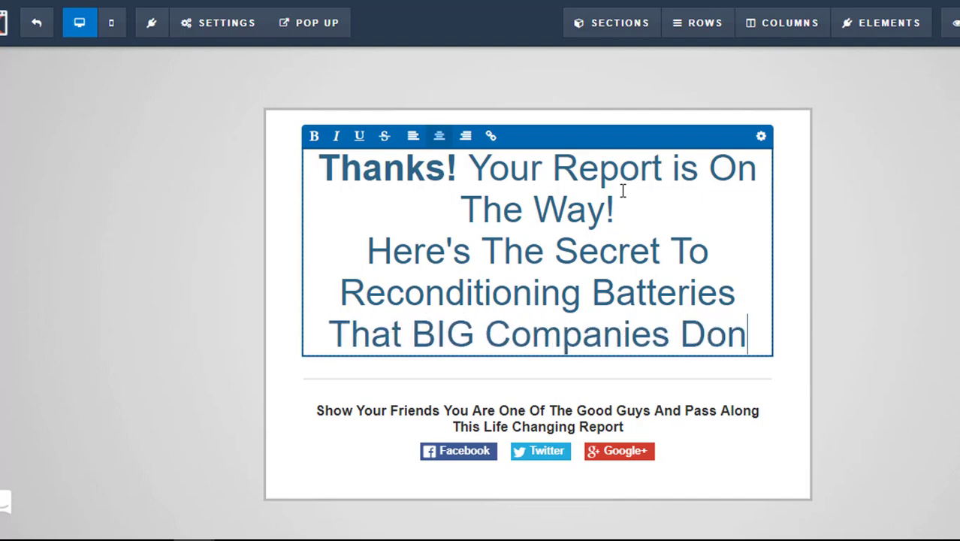
{"action": "type", "text": "'t Want You"}
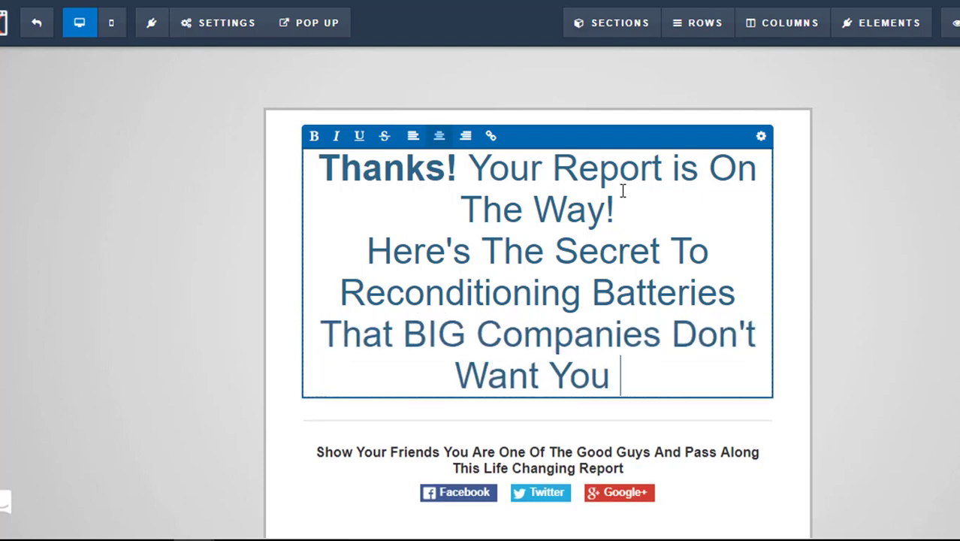
{"action": "type", "text": "To Know..."}
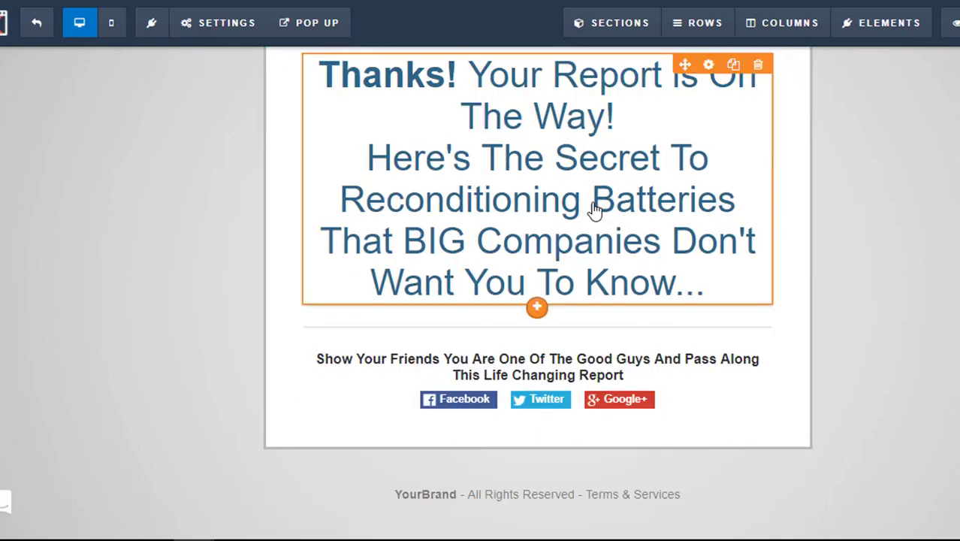
{"action": "mouse_move", "coordinate": [657, 134]}
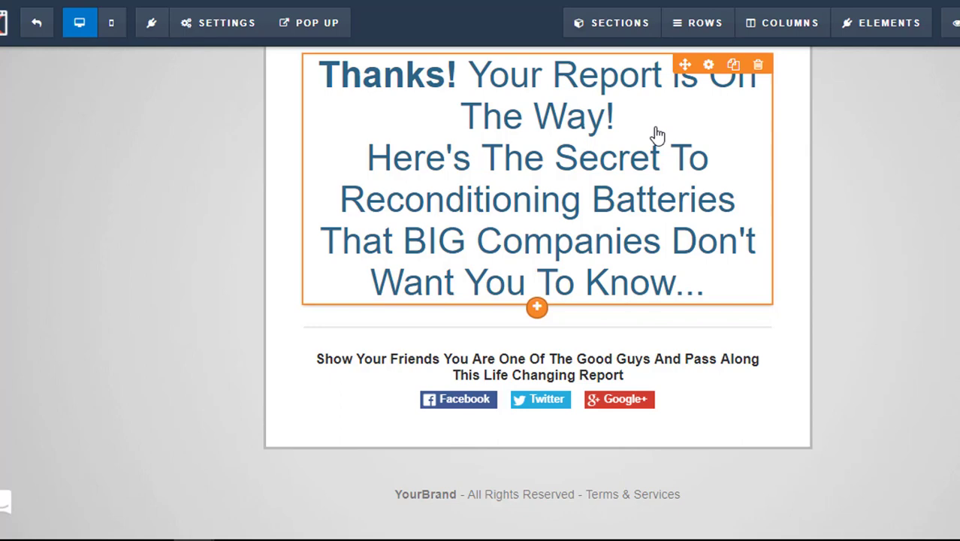
{"action": "mouse_move", "coordinate": [434, 270]}
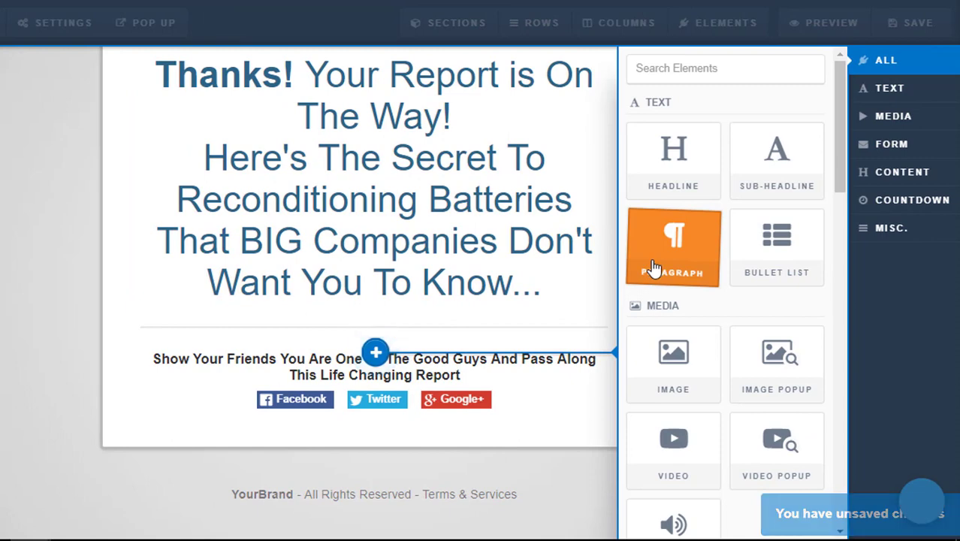
{"action": "mouse_move", "coordinate": [682, 254]}
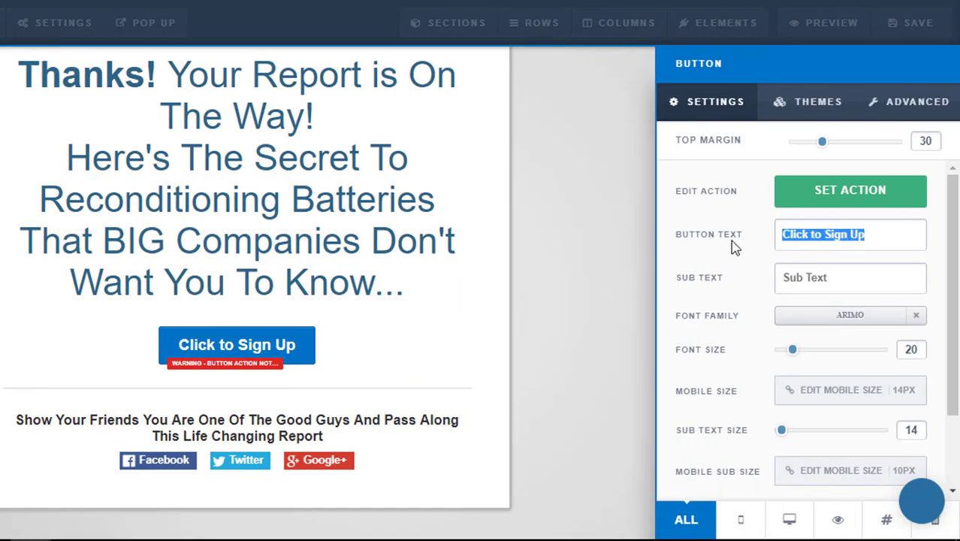
Make the button read 'YES! I Want To Know The Secret' at 32px
{"action": "type", "text": "YES! I Want To K"}
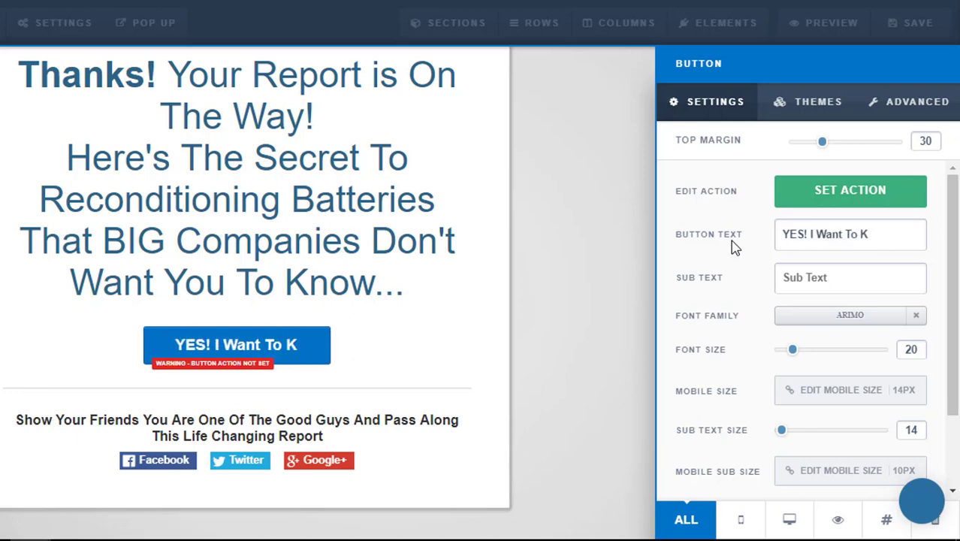
{"action": "type", "text": "now The Secret"}
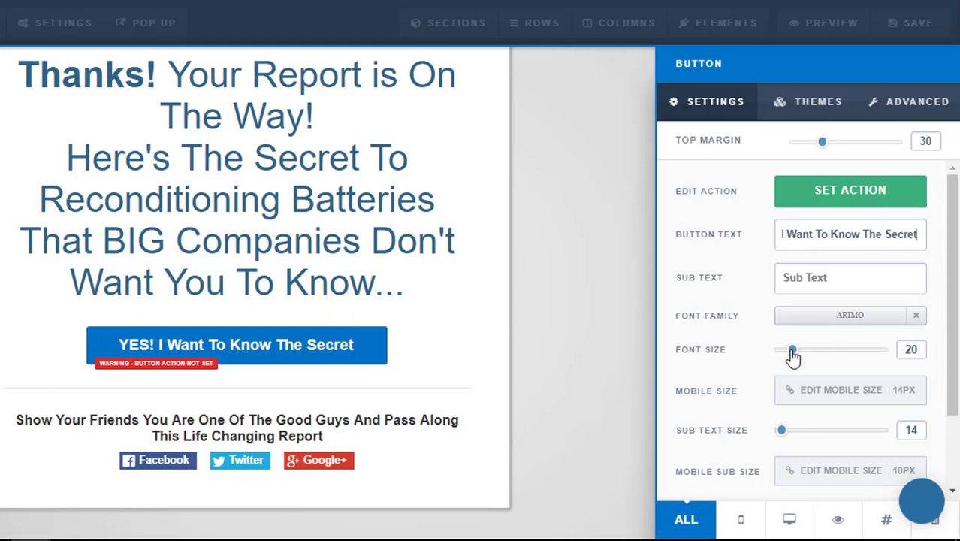
{"action": "left_click_drag", "start_coordinate": [791, 349], "coordinate": [853, 349]}
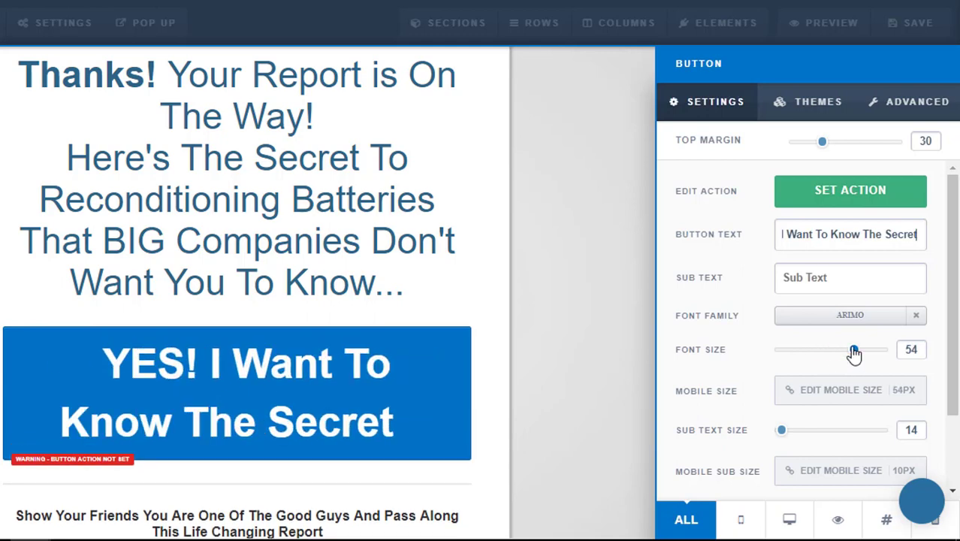
{"action": "left_click_drag", "start_coordinate": [852, 350], "coordinate": [861, 350]}
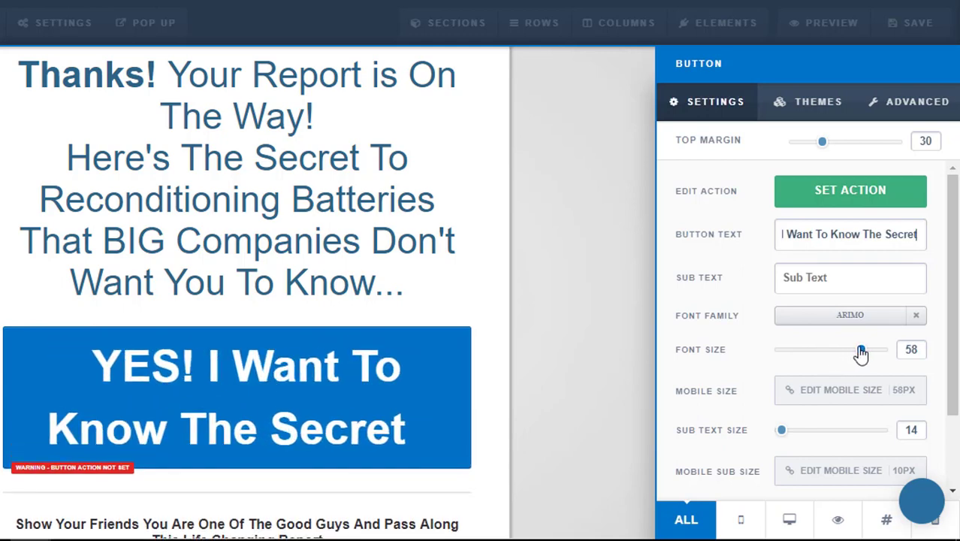
{"action": "left_click_drag", "start_coordinate": [860, 349], "coordinate": [813, 349]}
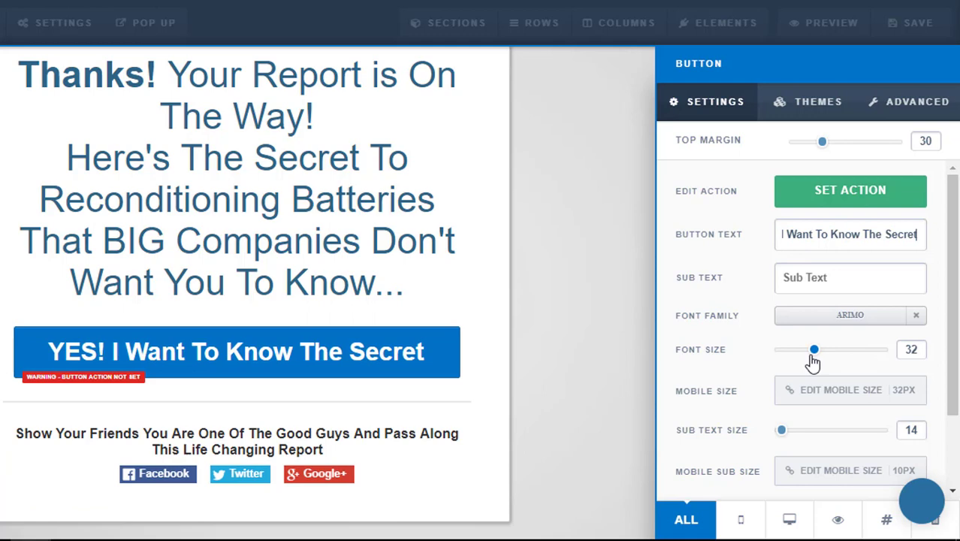
{"action": "mouse_move", "coordinate": [757, 347]}
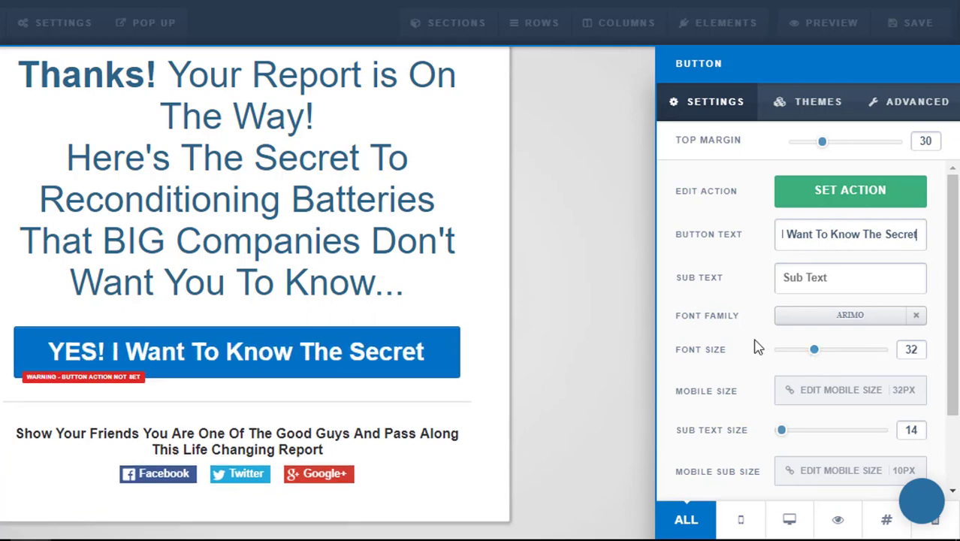
Change the button background from blue to green
{"action": "scroll", "scroll_direction": "down", "scroll_amount": 3}
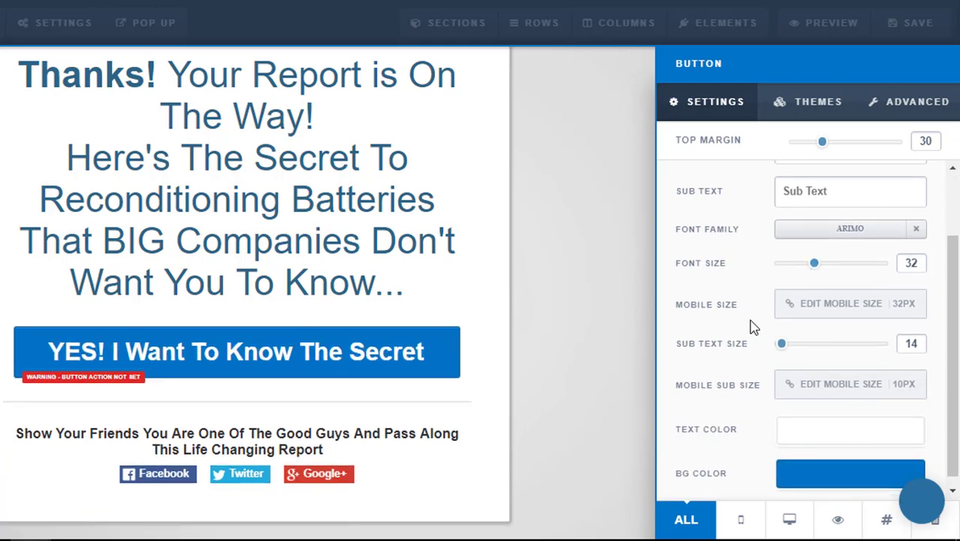
{"action": "left_click", "coordinate": [849, 429]}
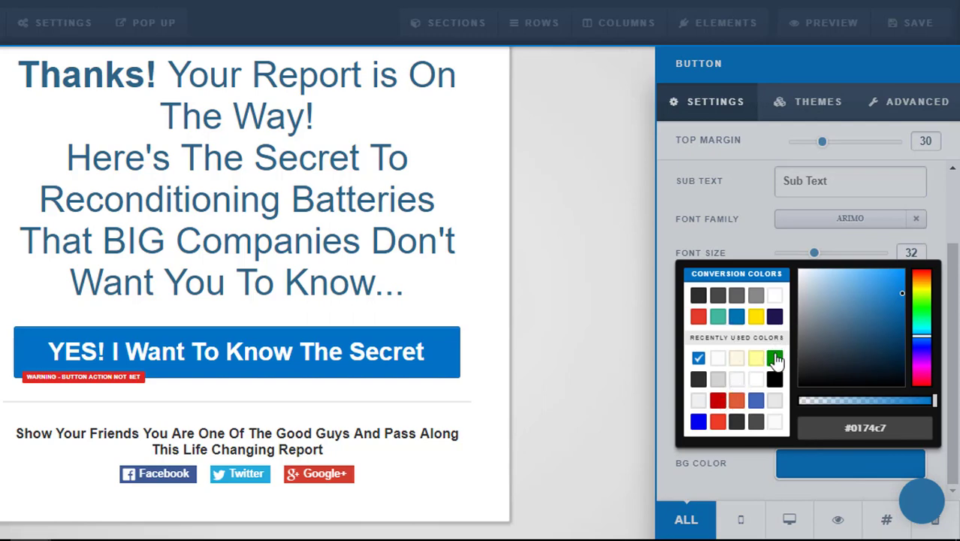
{"action": "left_click", "coordinate": [775, 358]}
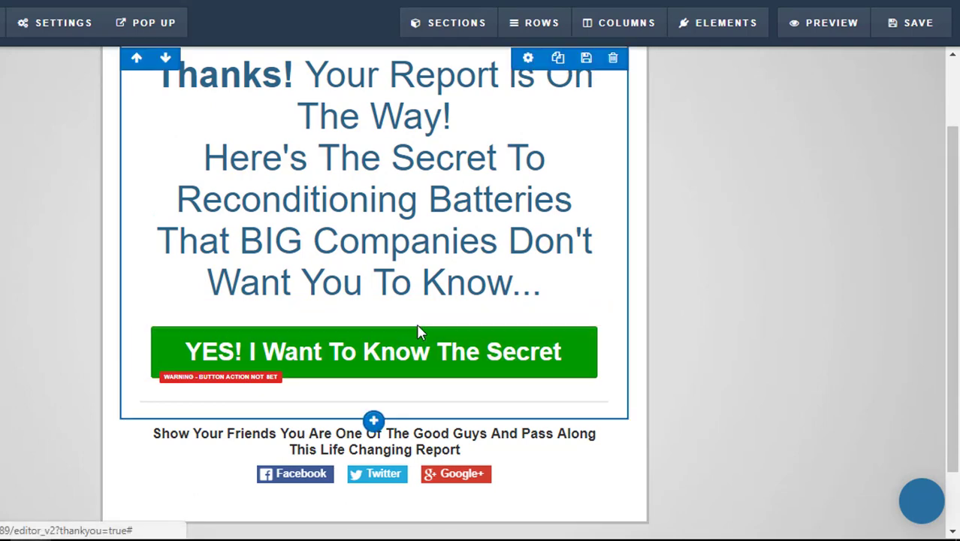
{"action": "left_click", "coordinate": [373, 351]}
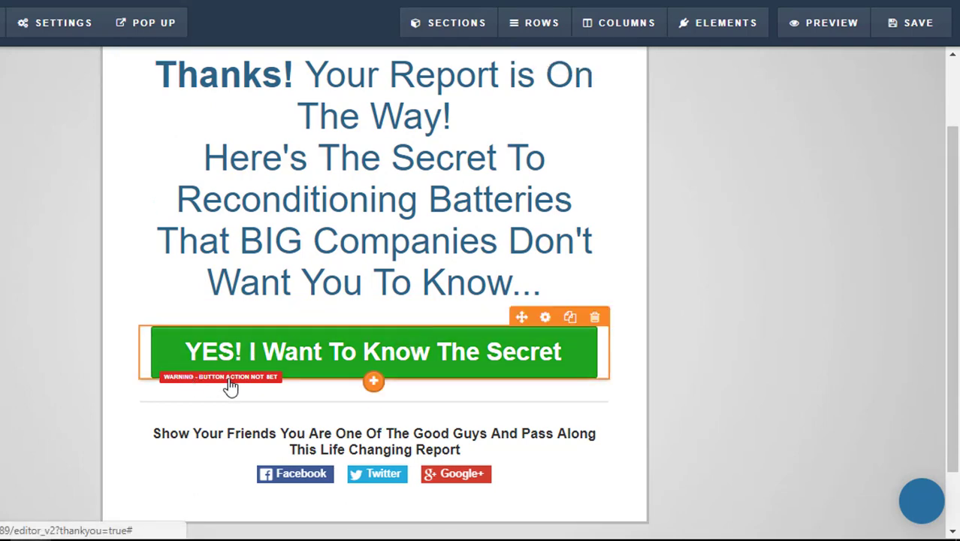
Set the button action to Go To Website URL with the ClickBank EZBATTERY link
{"action": "left_click", "coordinate": [545, 316]}
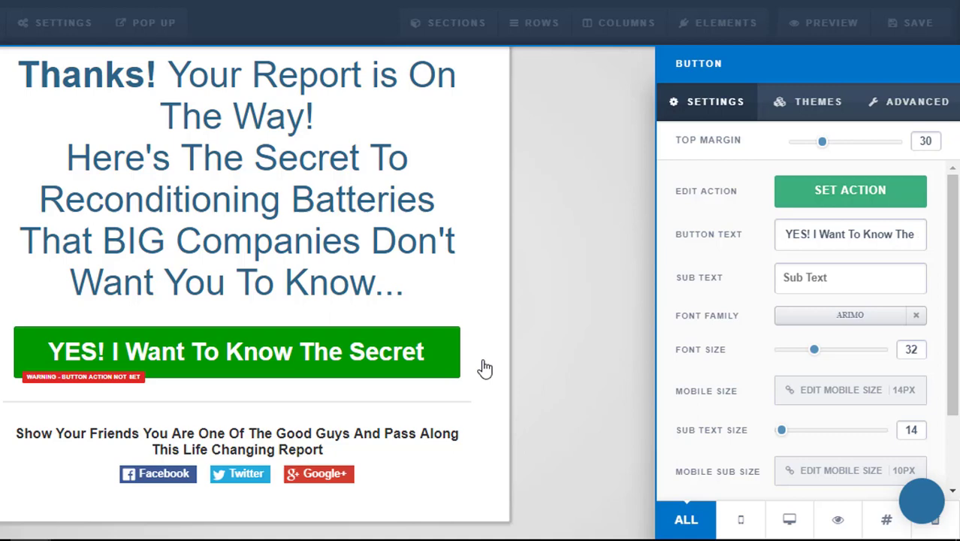
{"action": "mouse_move", "coordinate": [860, 214]}
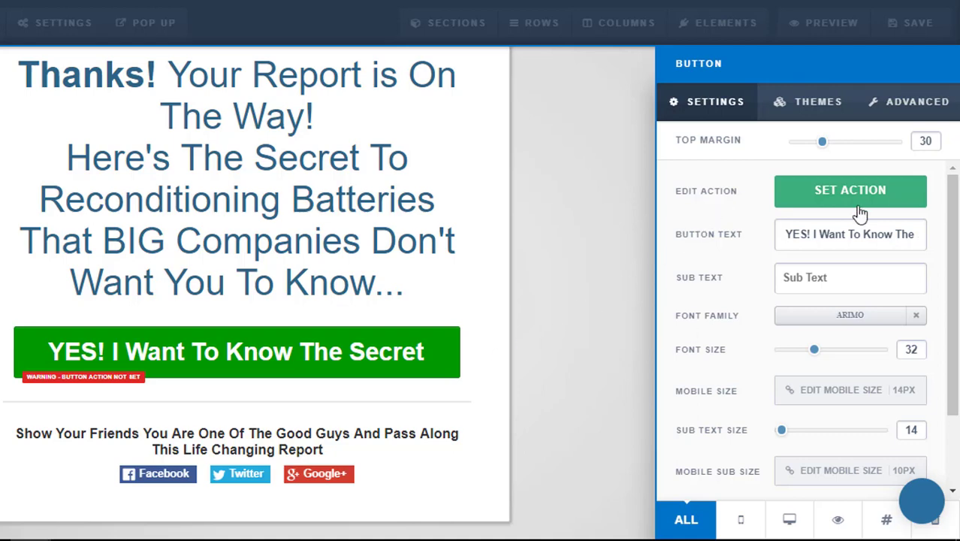
{"action": "left_click", "coordinate": [850, 190]}
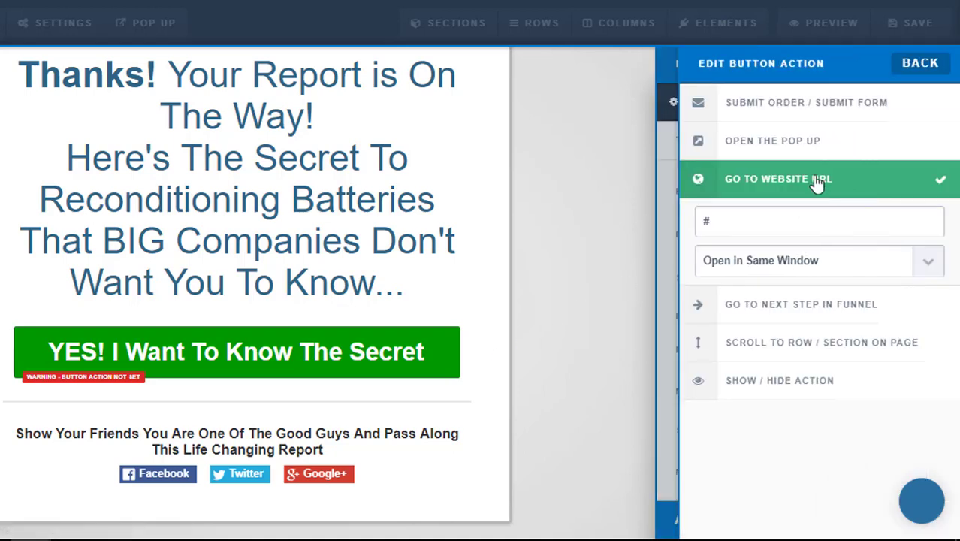
{"action": "mouse_move", "coordinate": [822, 187]}
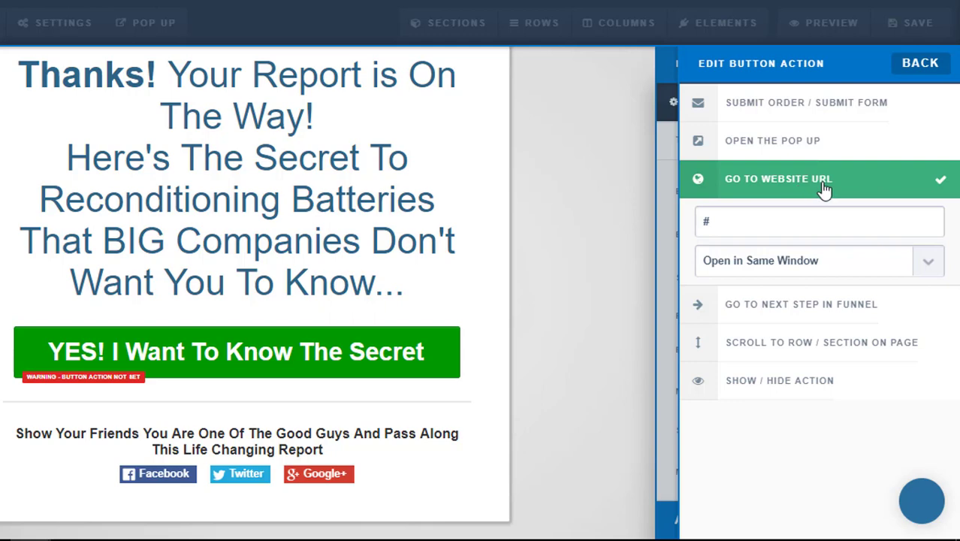
{"action": "mouse_move", "coordinate": [805, 190]}
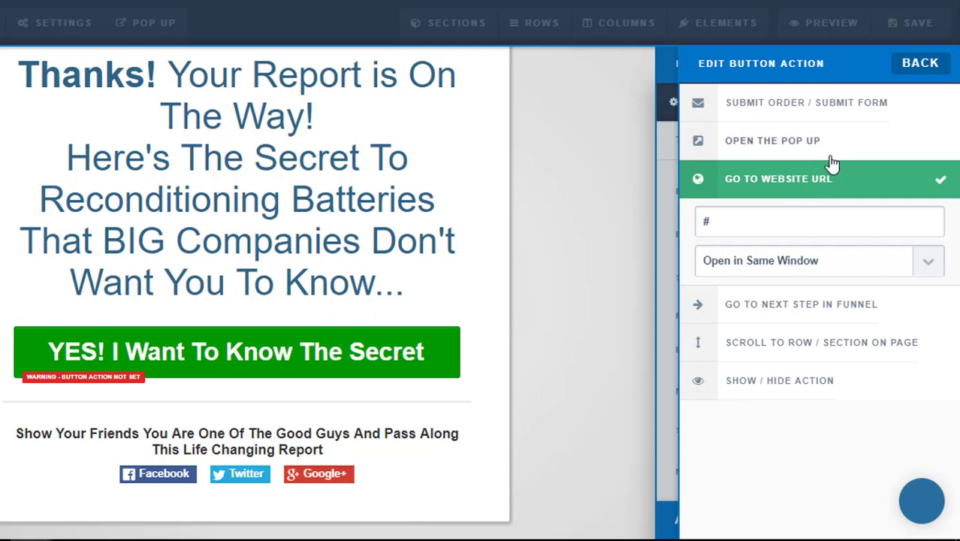
{"action": "mouse_move", "coordinate": [779, 188]}
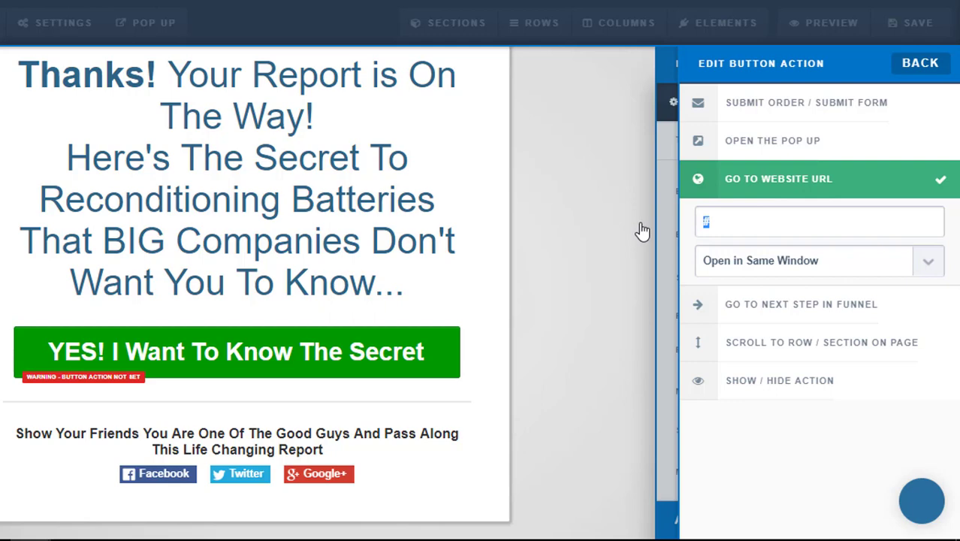
{"action": "type", "text": "bank.com/info/jmap.htm?vendor=EZBATTERY"}
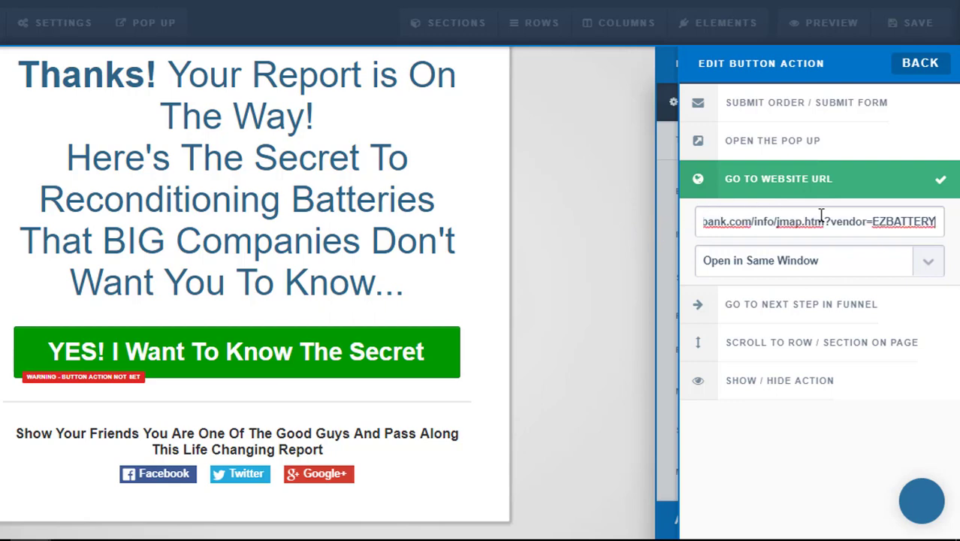
{"action": "mouse_move", "coordinate": [340, 329]}
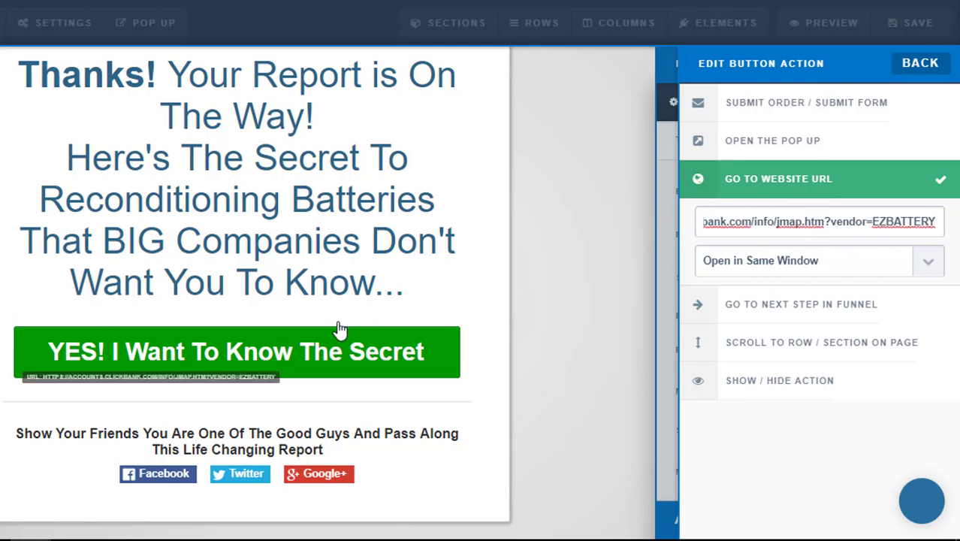
{"action": "mouse_move", "coordinate": [142, 389]}
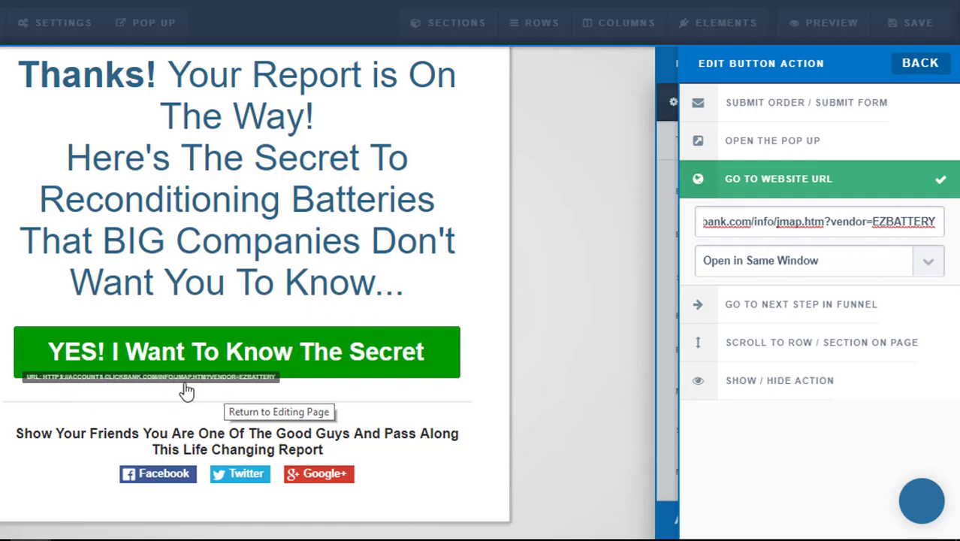
{"action": "mouse_move", "coordinate": [485, 381]}
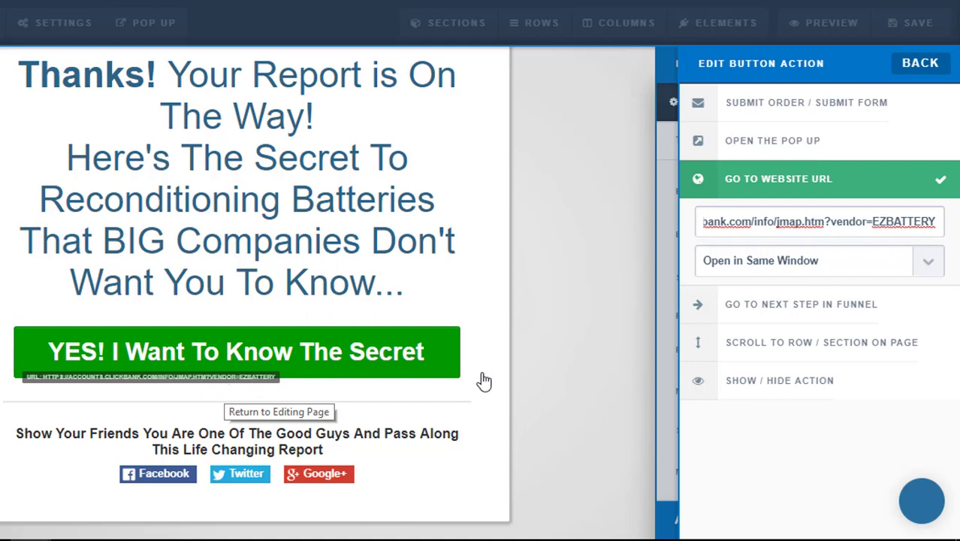
{"action": "mouse_move", "coordinate": [612, 174]}
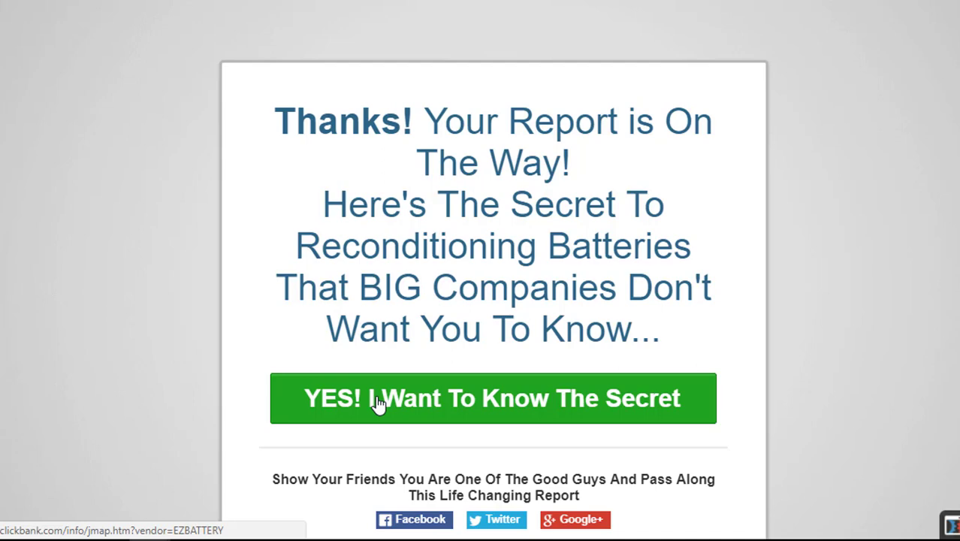
{"action": "mouse_move", "coordinate": [754, 66]}
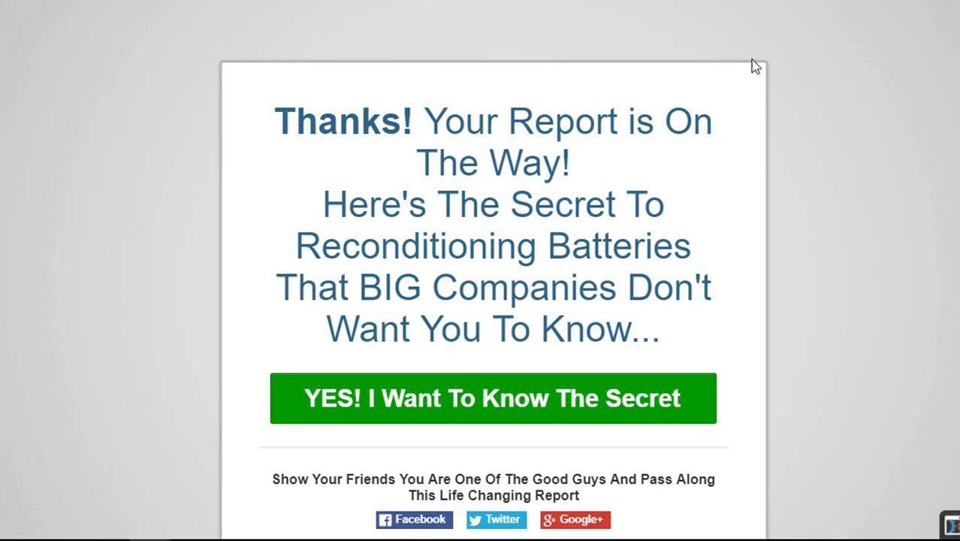
{"action": "mouse_move", "coordinate": [792, 60]}
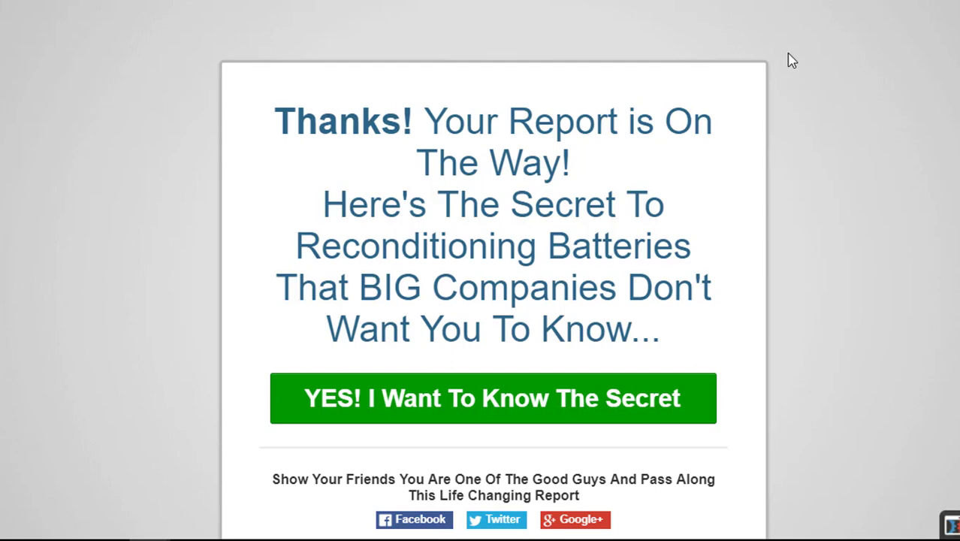